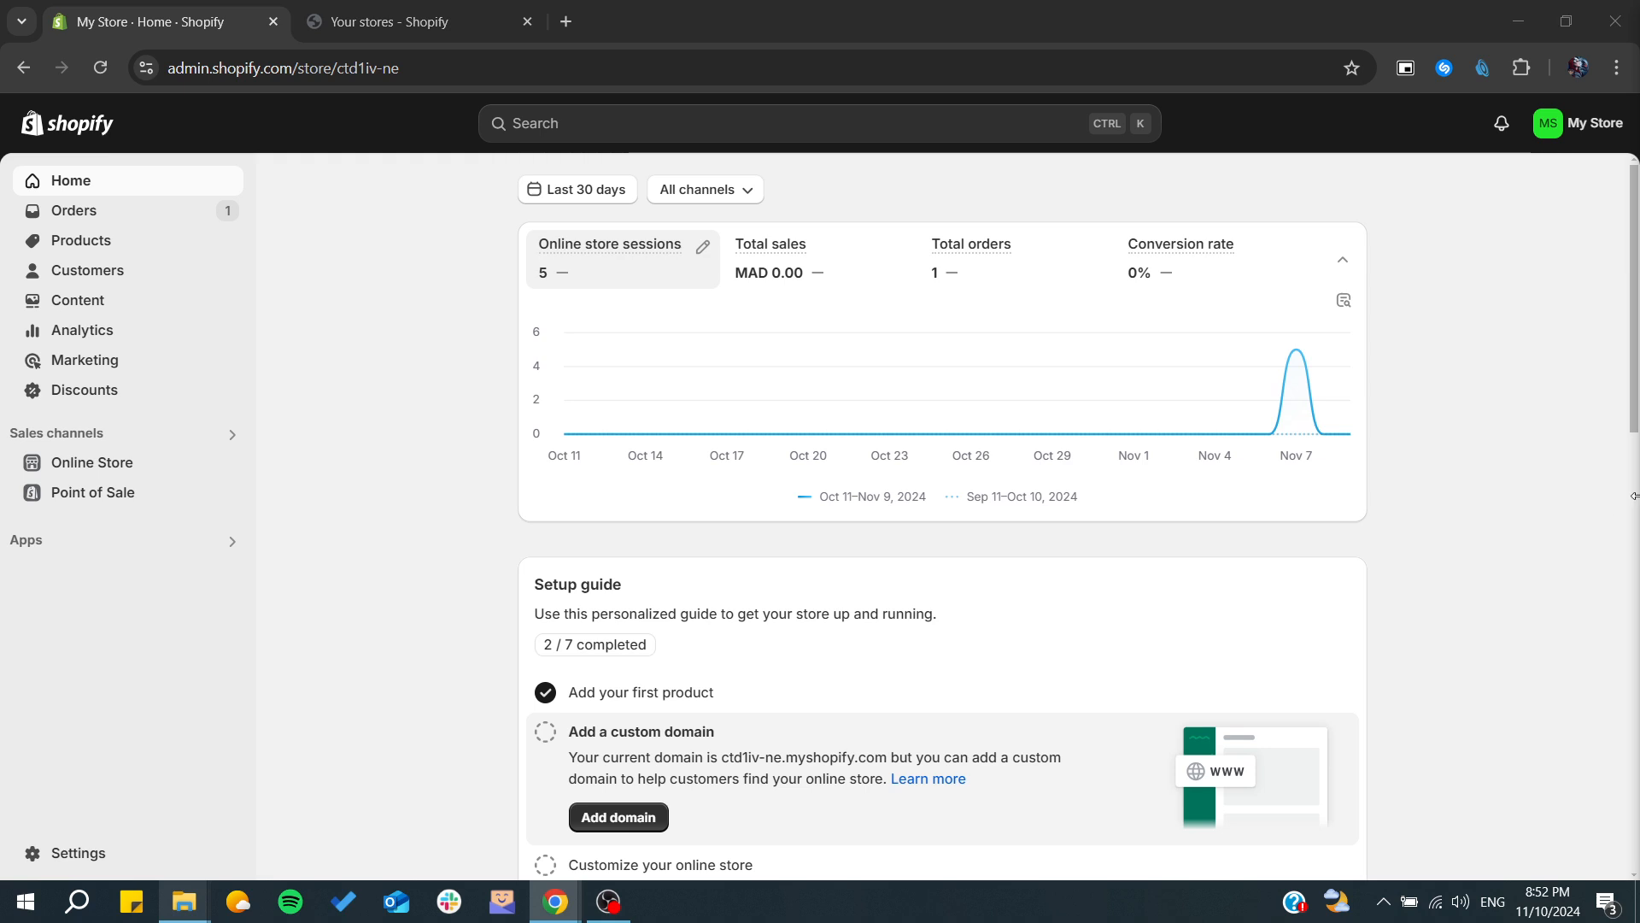
mouse_move(400, 455)
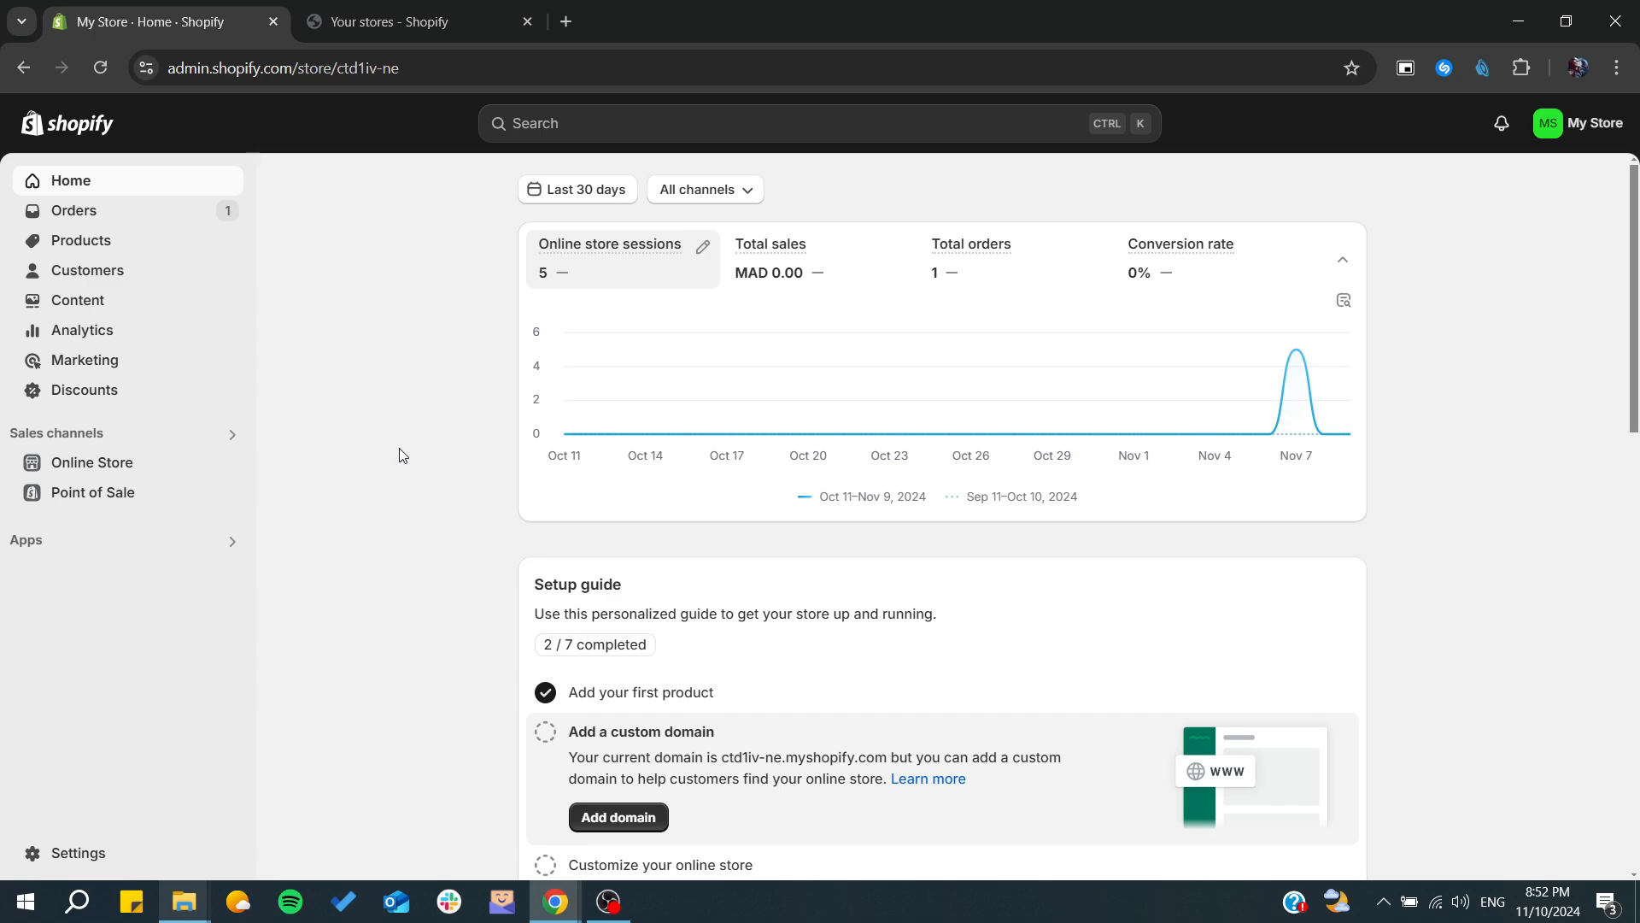
mouse_move(99, 180)
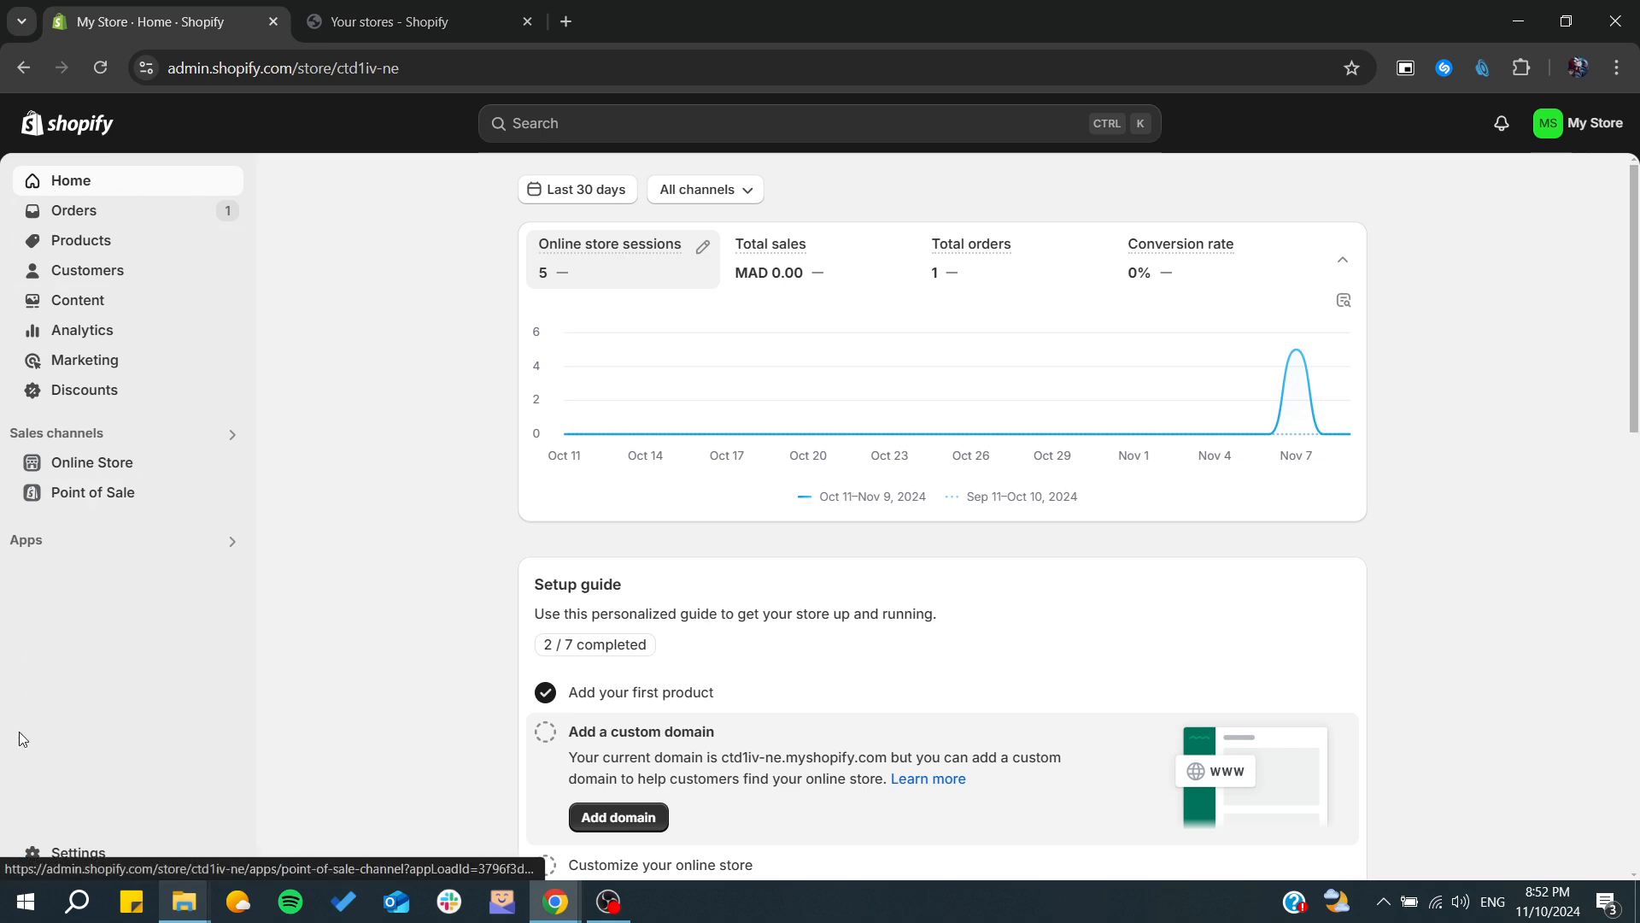
mouse_move(153, 810)
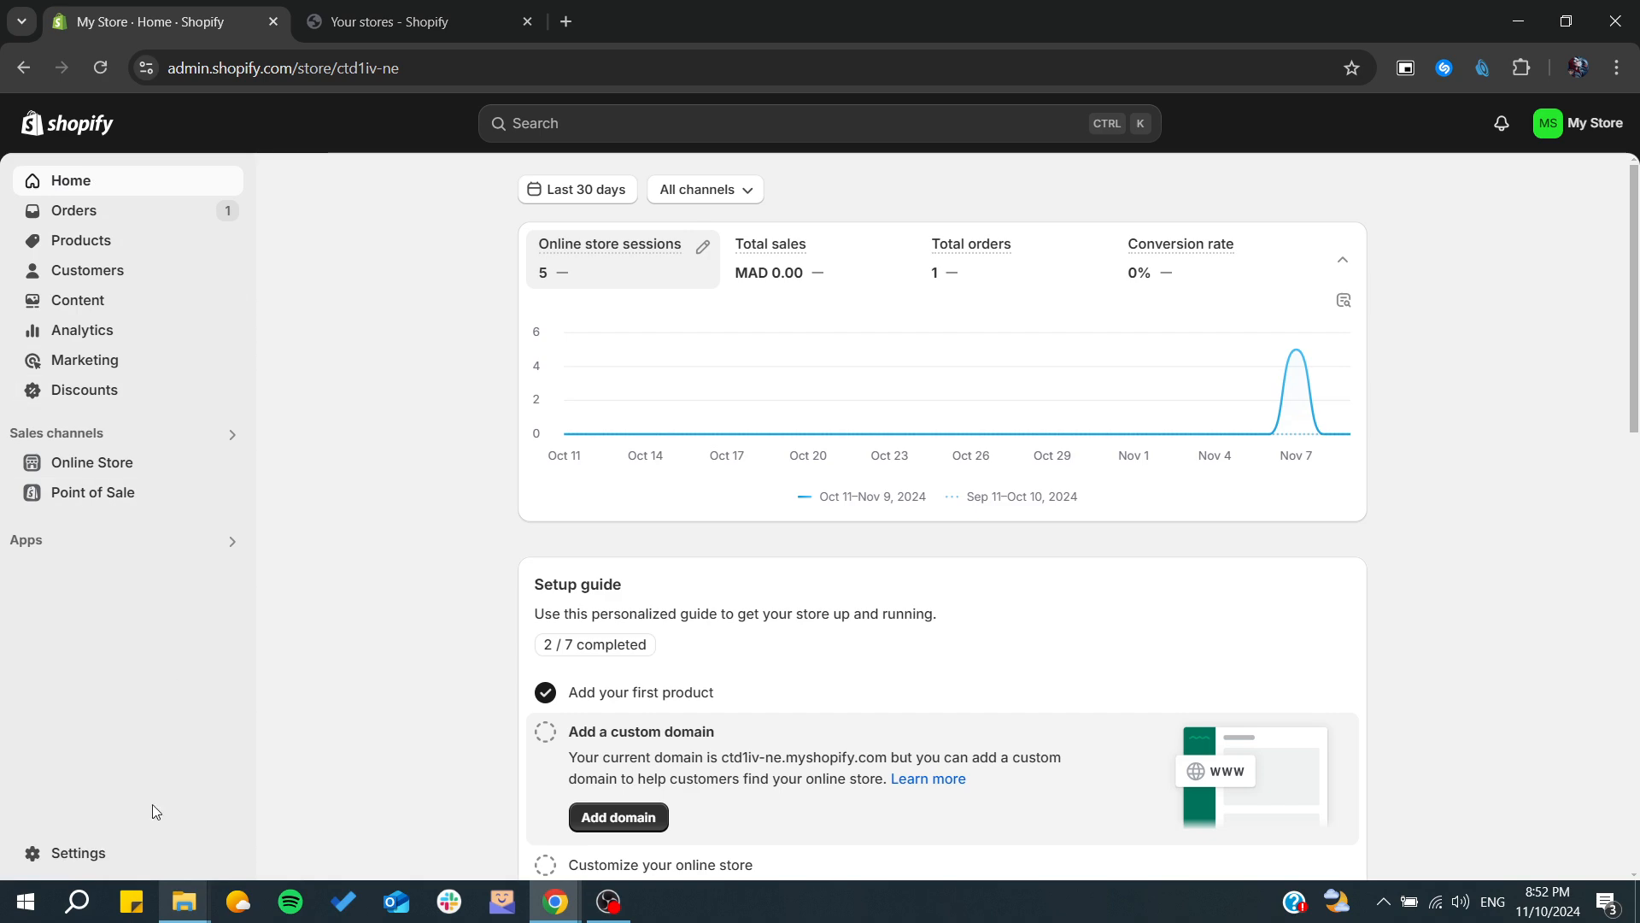
mouse_move(95, 877)
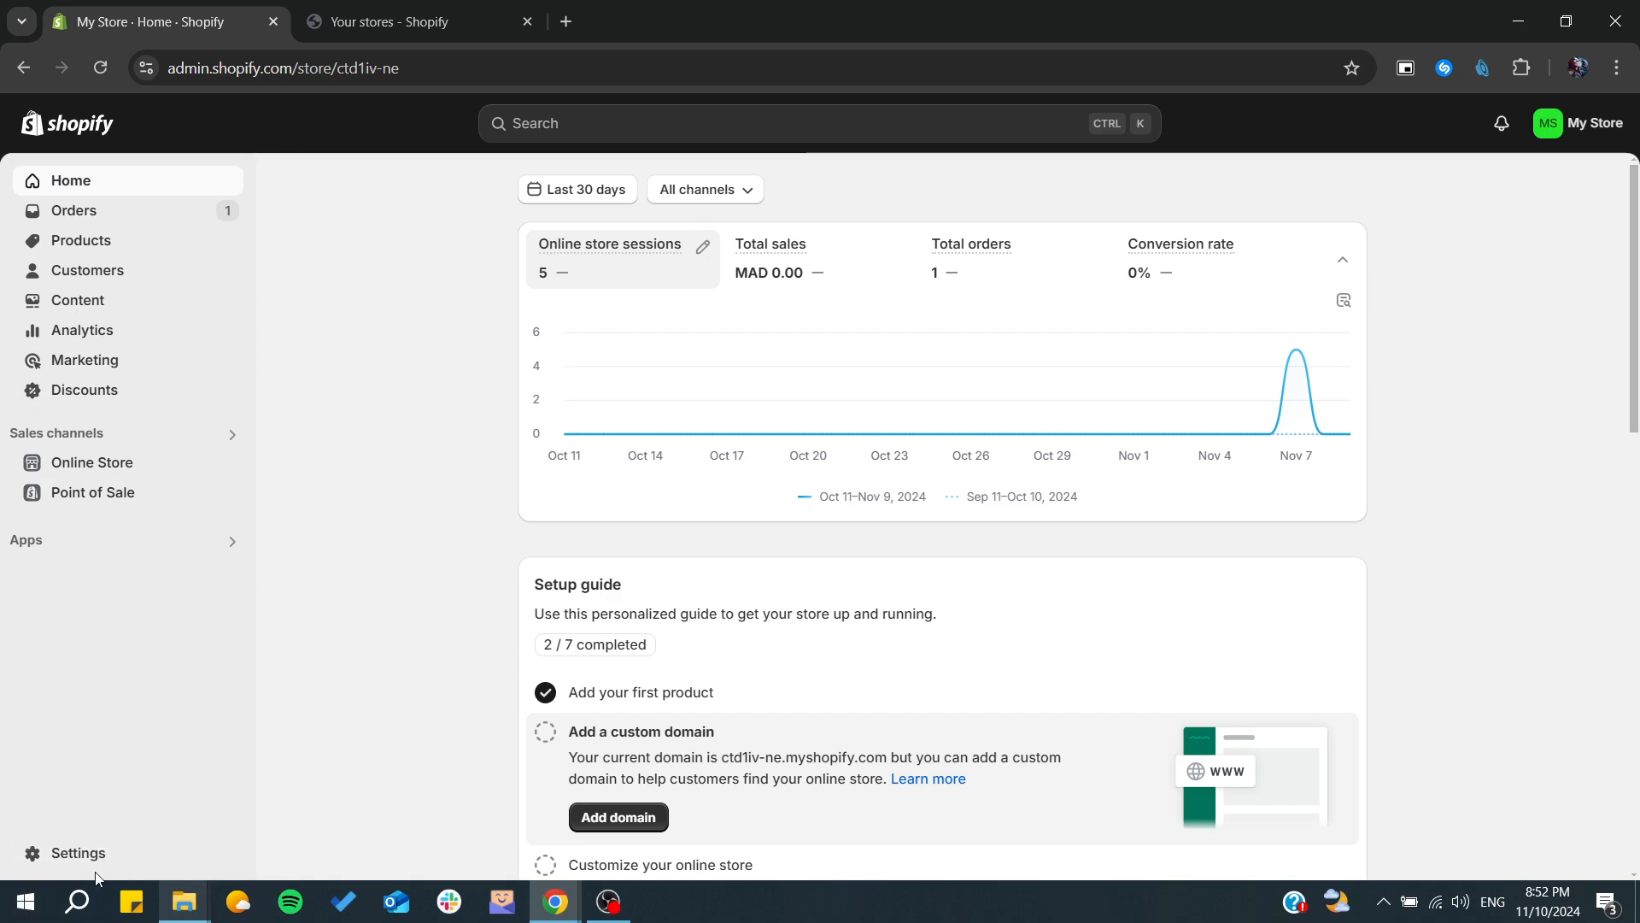
Go to the store Settings and reach the Locations page listing 'new' and 'wewo'
left_click(77, 852)
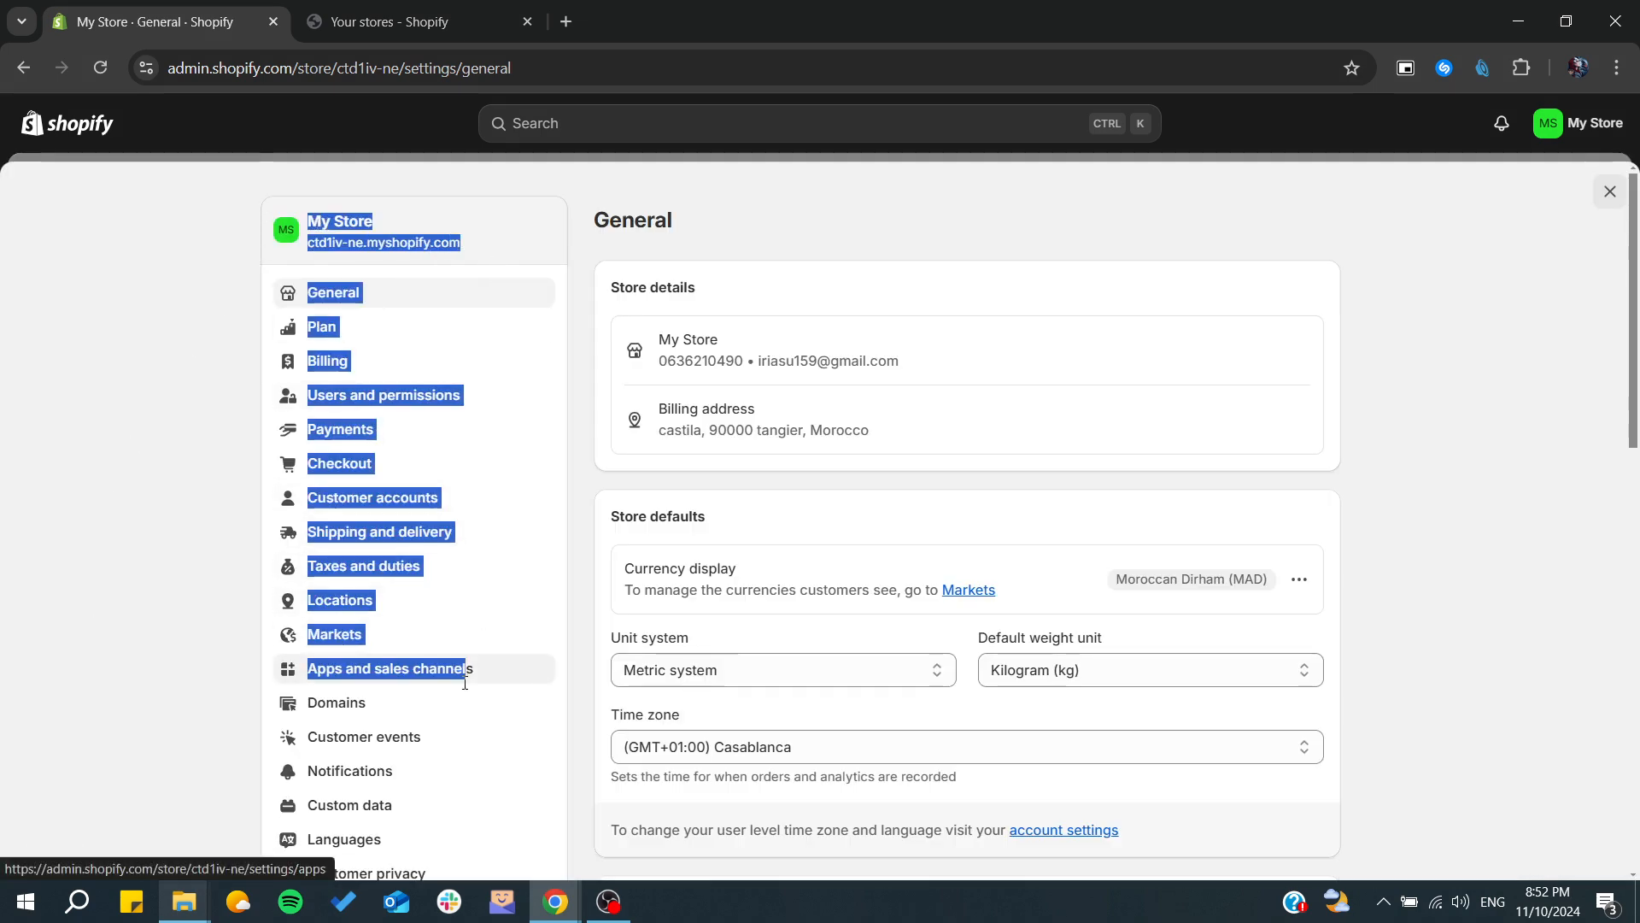
scroll("down", 3)
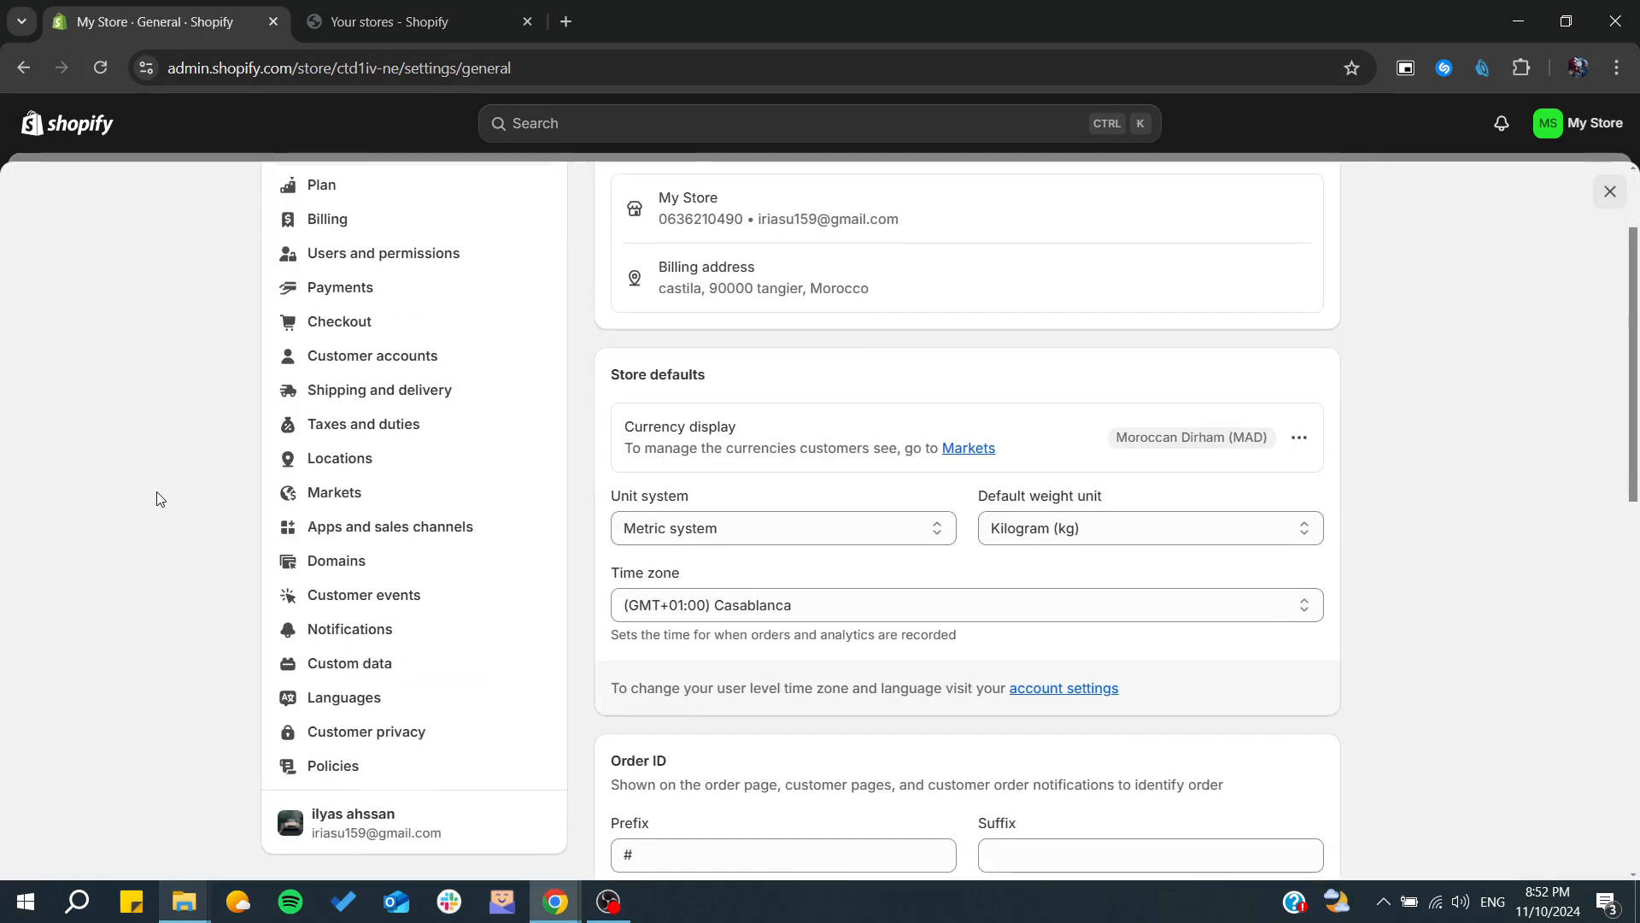
left_click(338, 458)
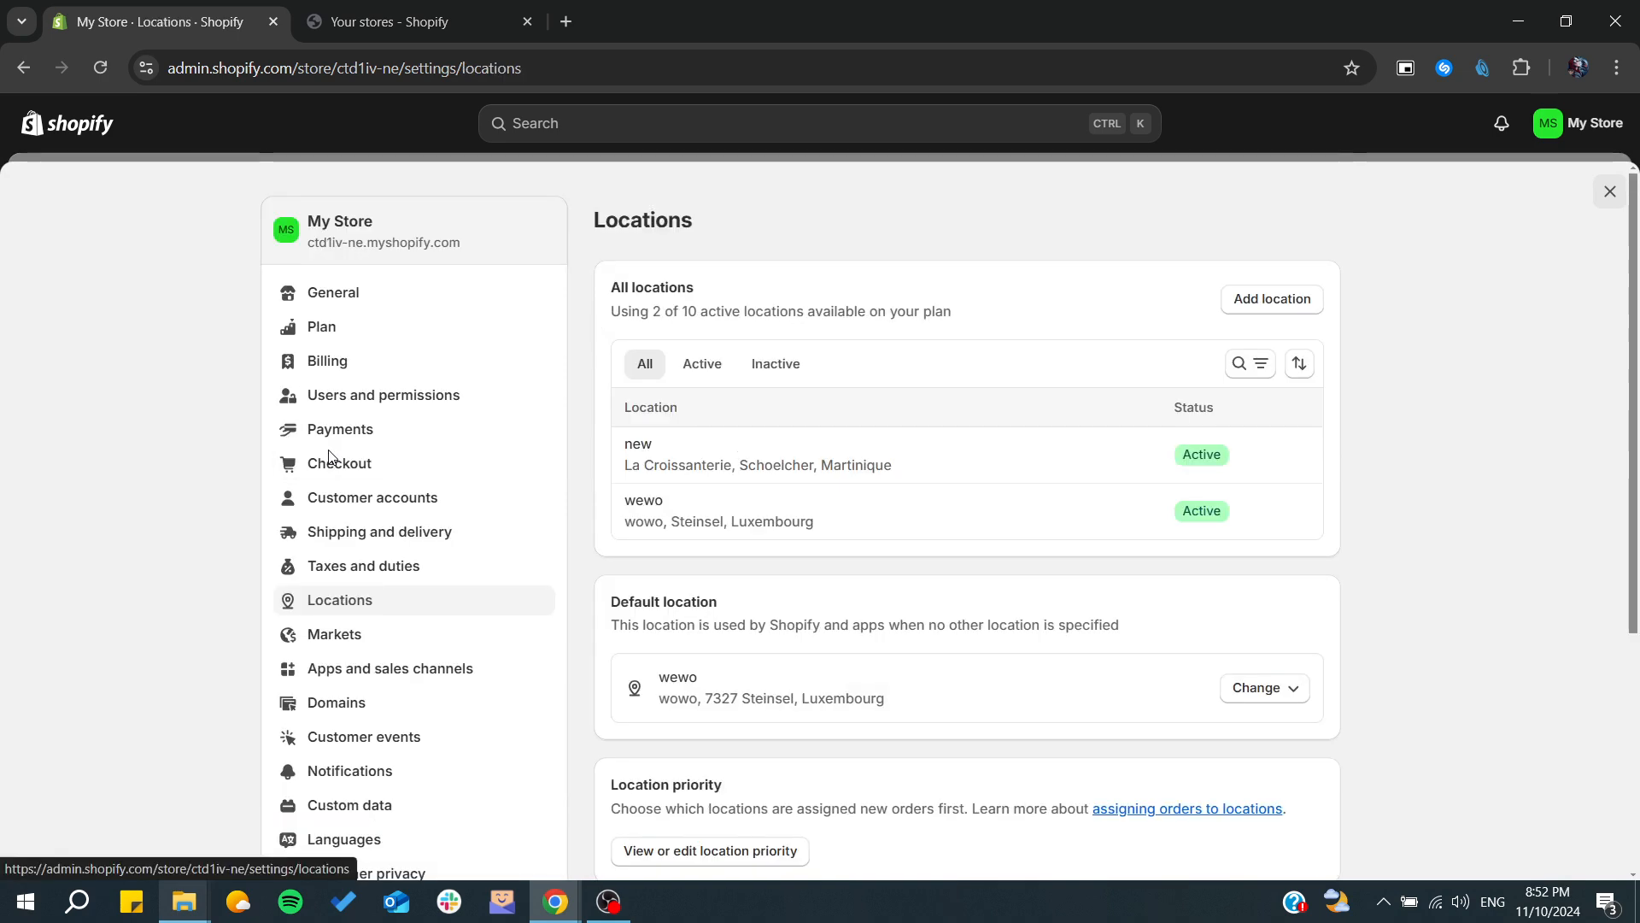
mouse_move(162, 479)
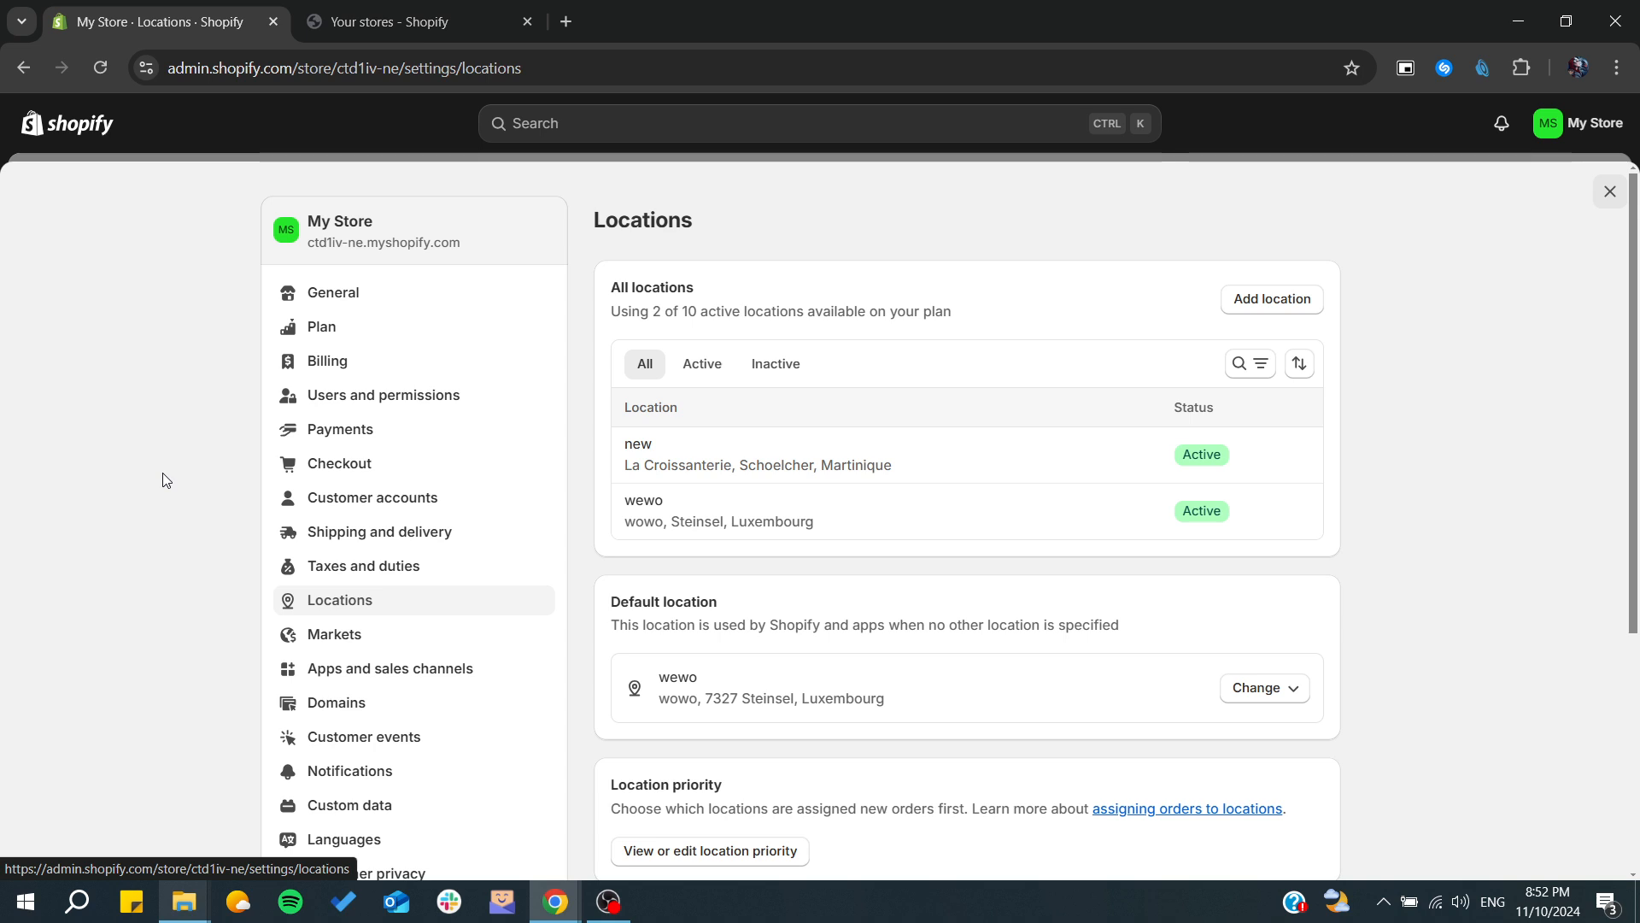
mouse_move(980, 367)
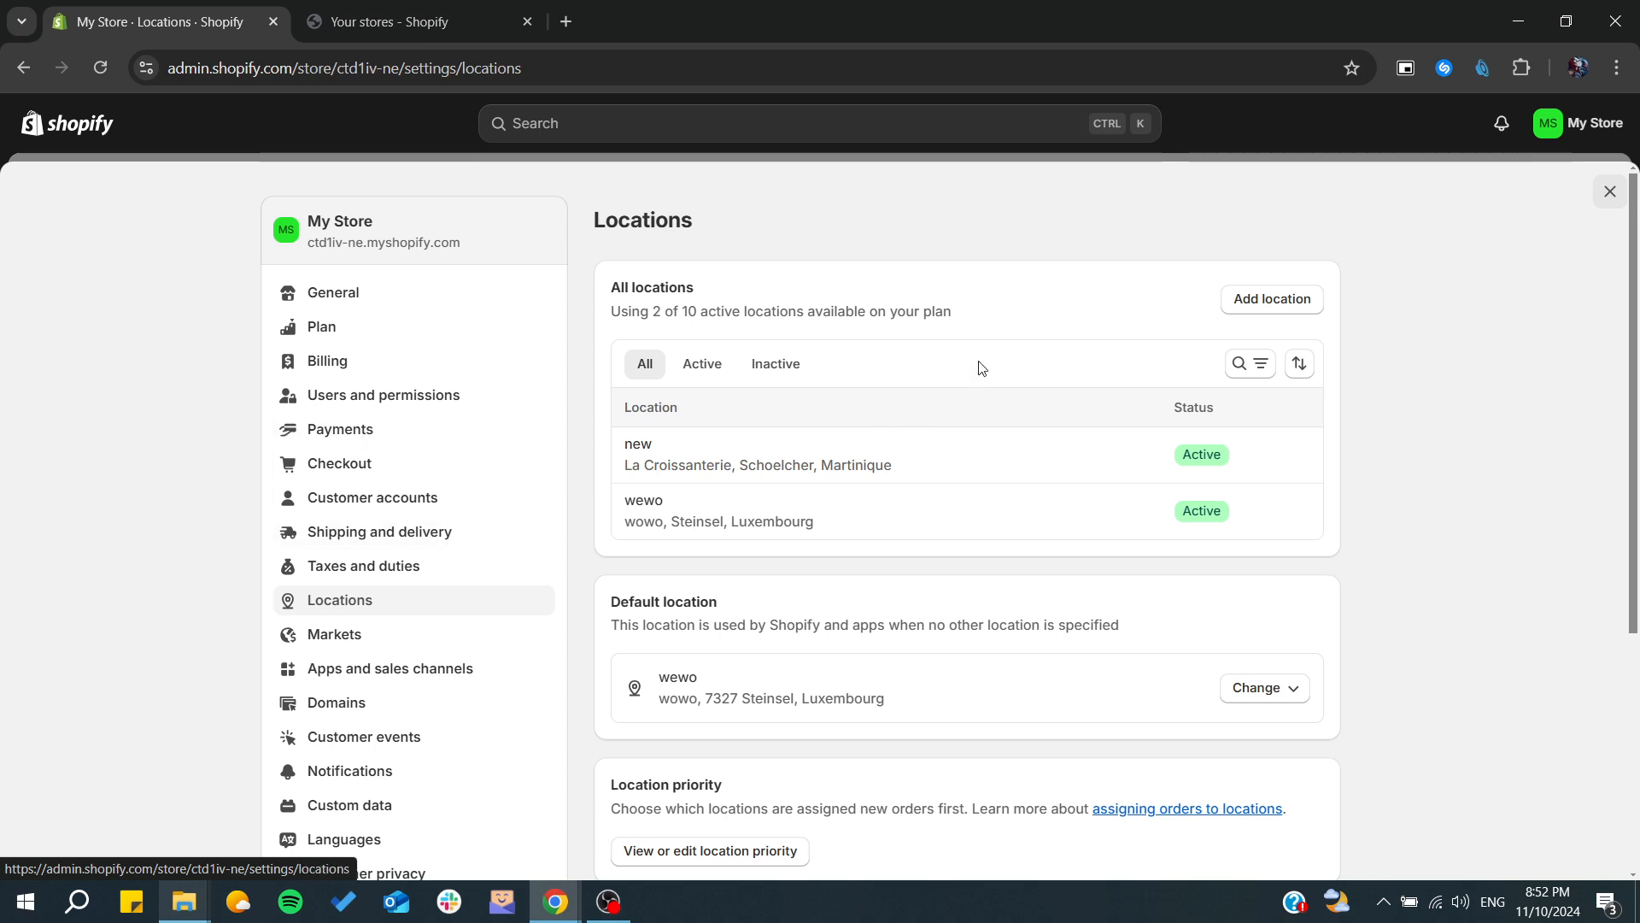
mouse_move(1211, 454)
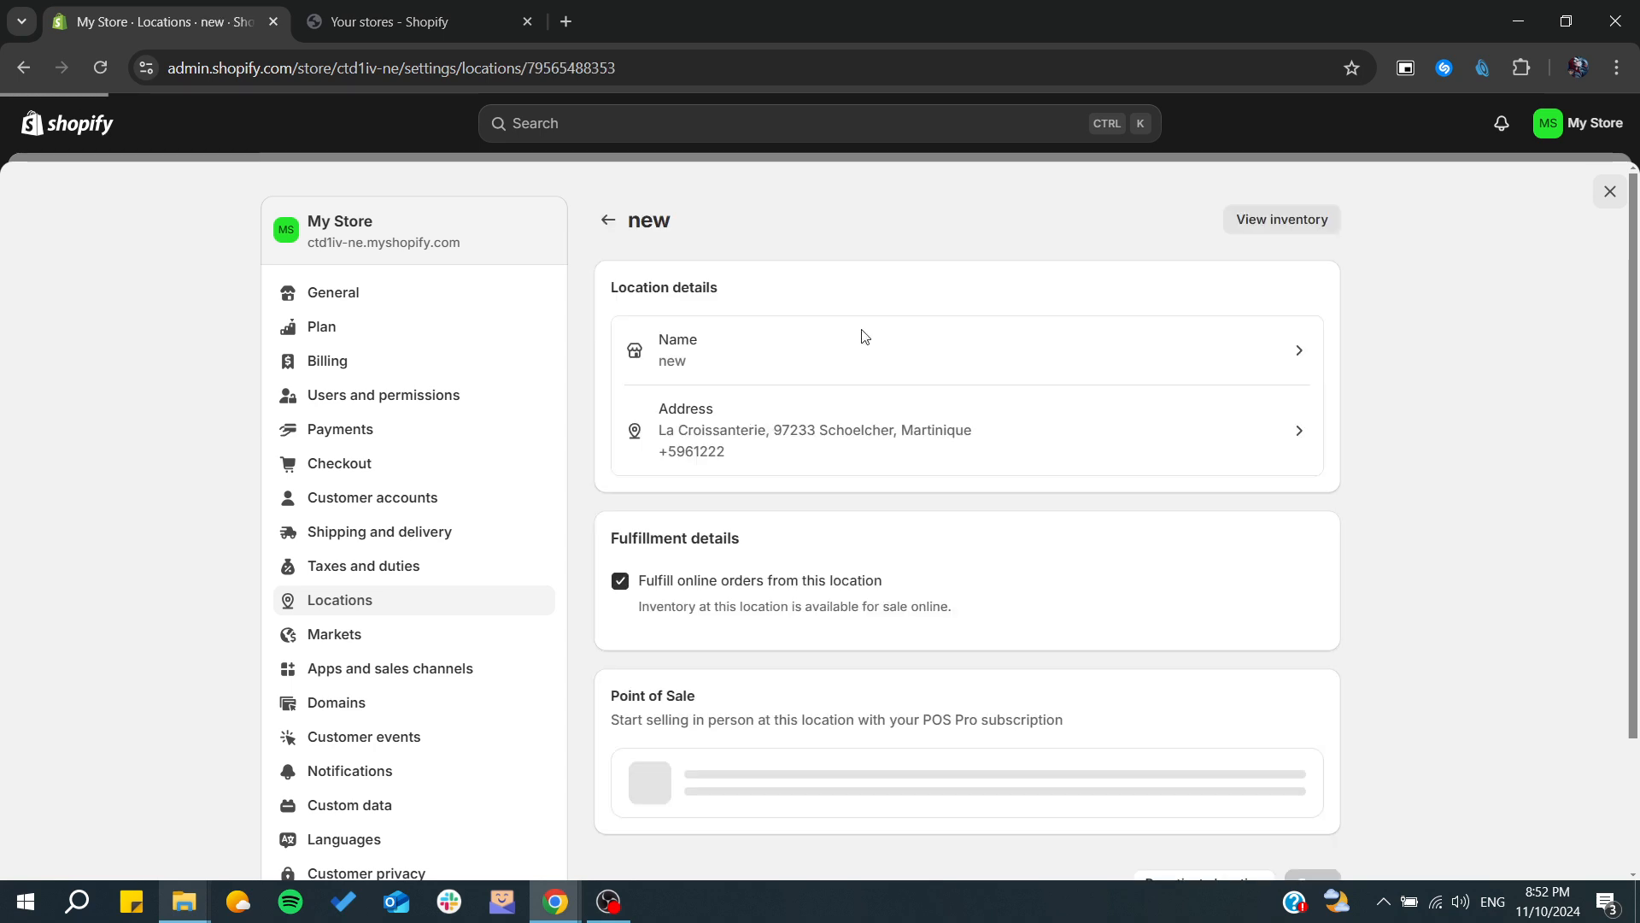
Deactivate the 'new' location and confirm the deactivation
scroll("down", 3)
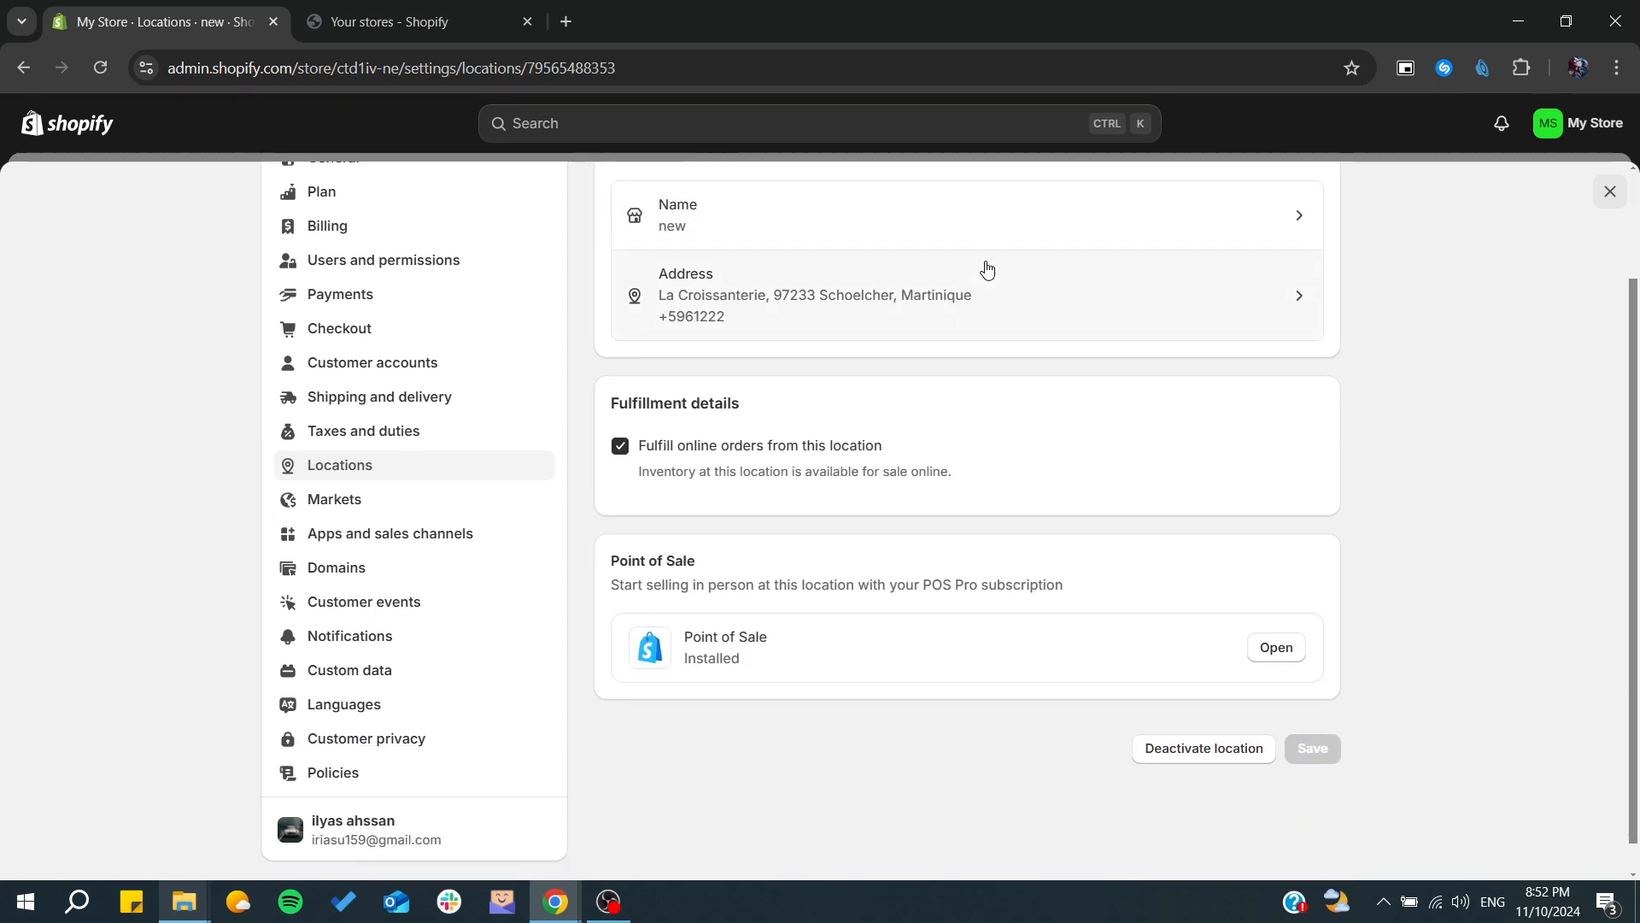
scroll("up", 3)
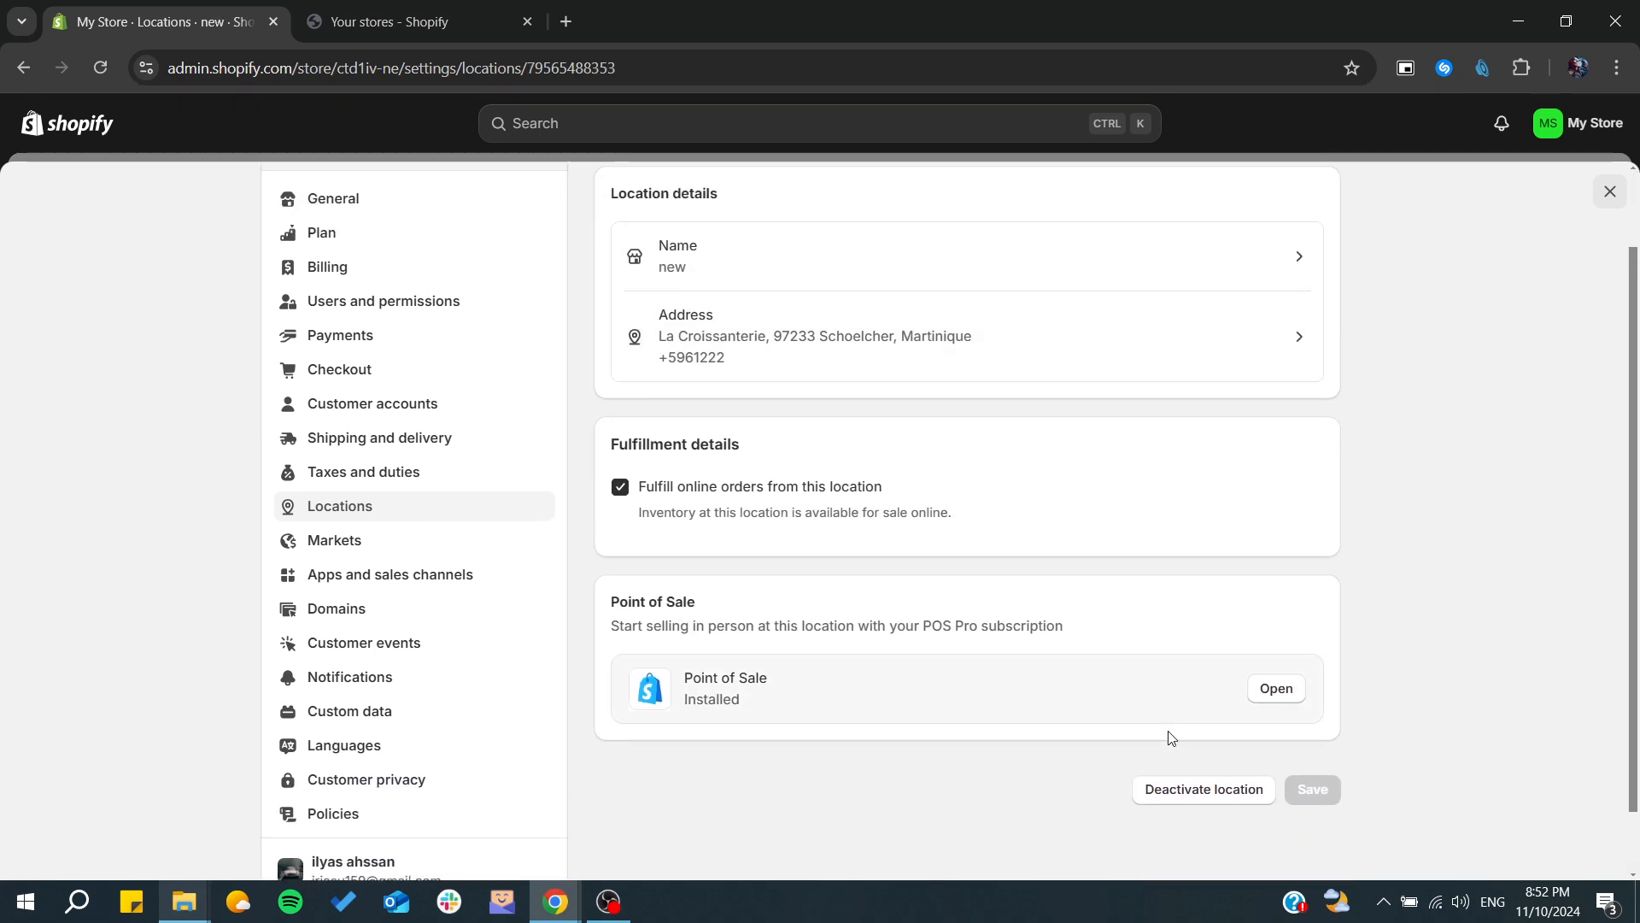
left_click(1203, 789)
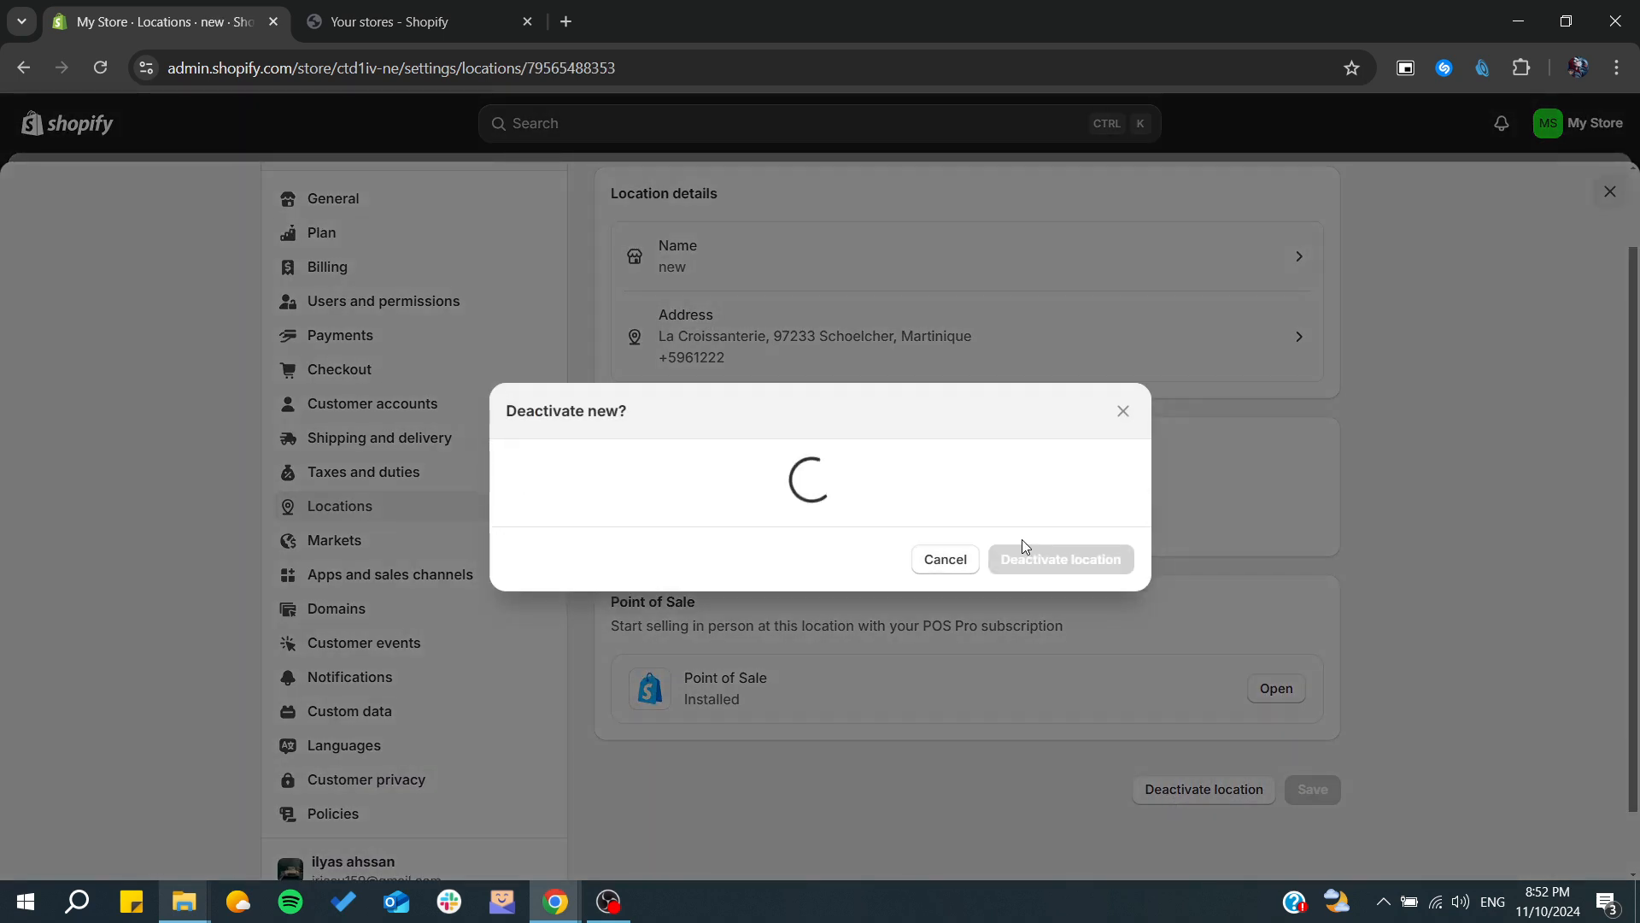
left_click(1059, 559)
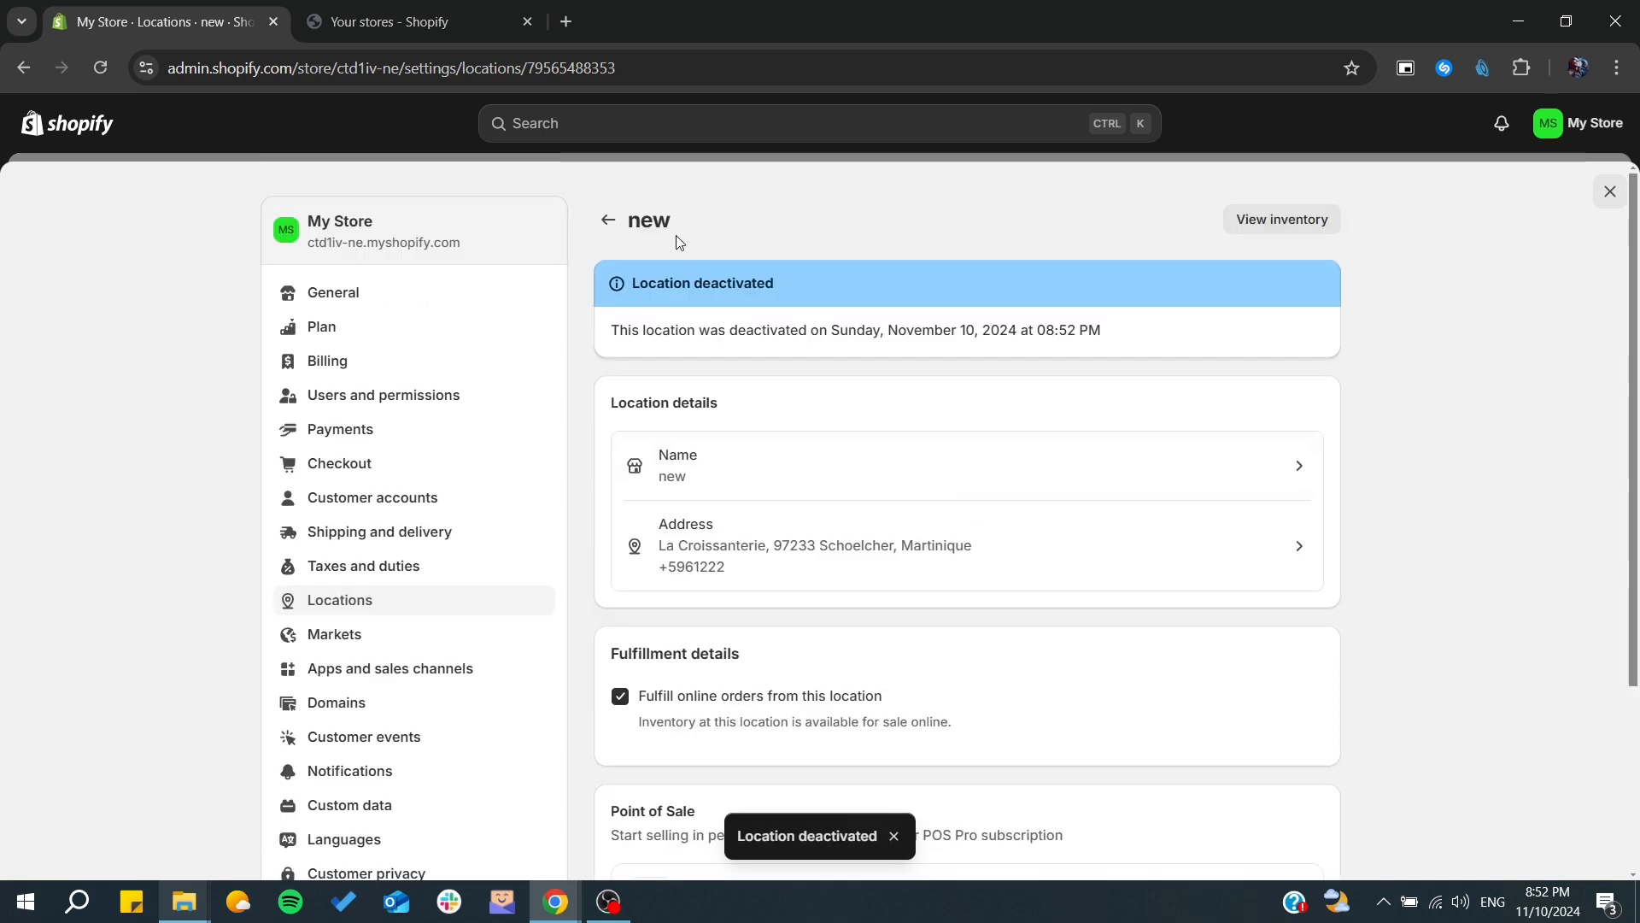
Return to the Locations list and filter it to Inactive locations showing 'new'
left_click(606, 221)
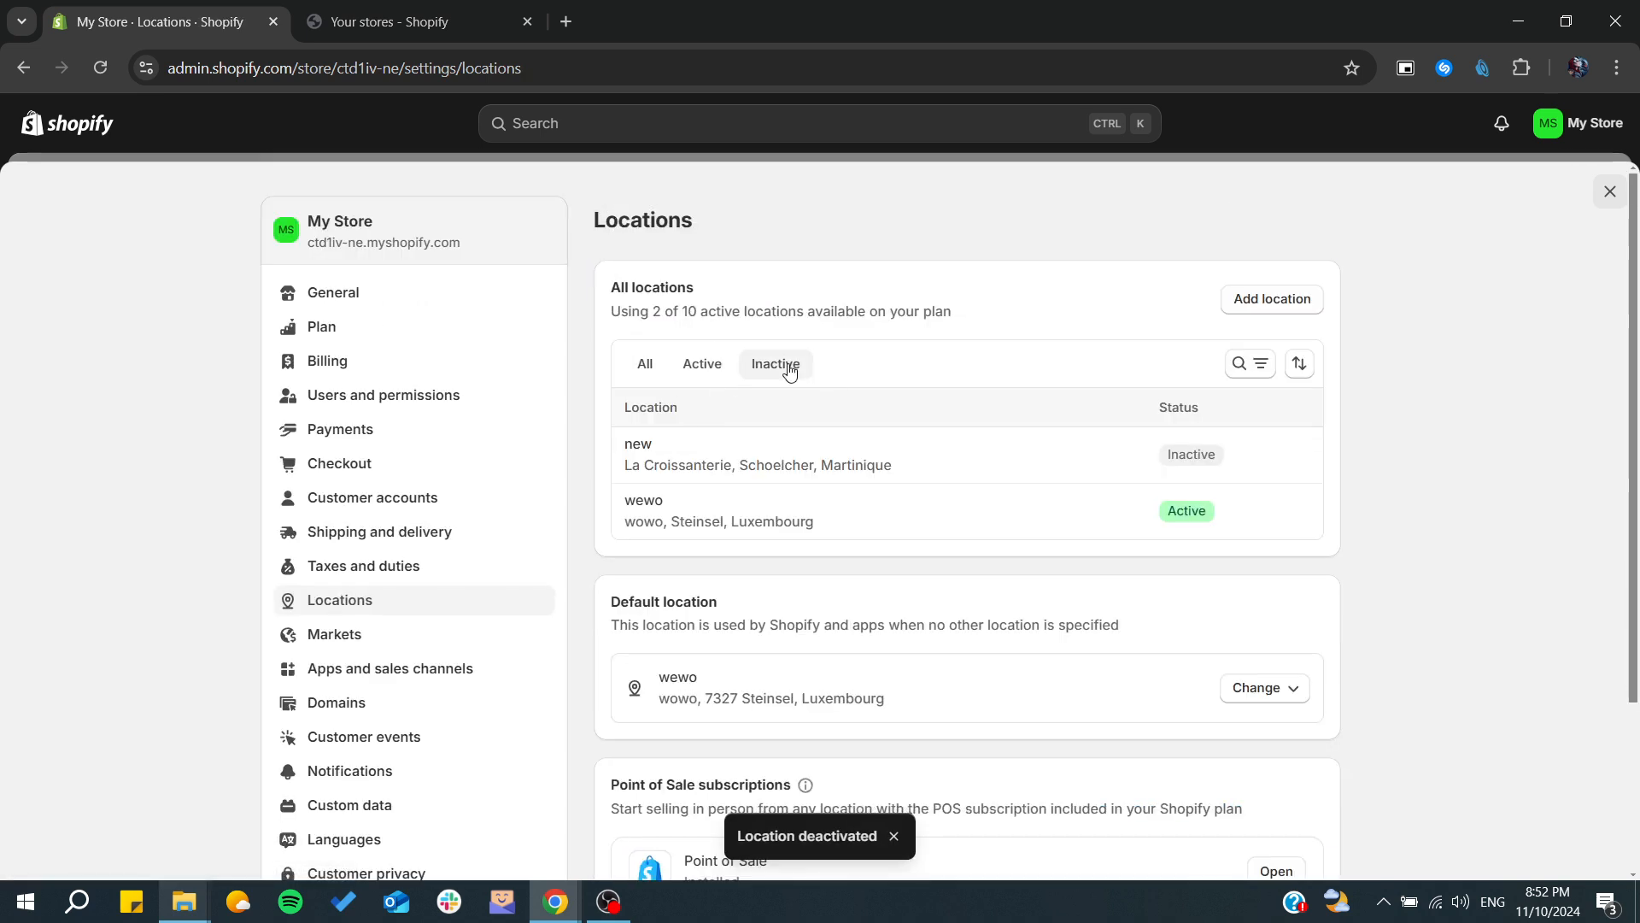
left_click(775, 362)
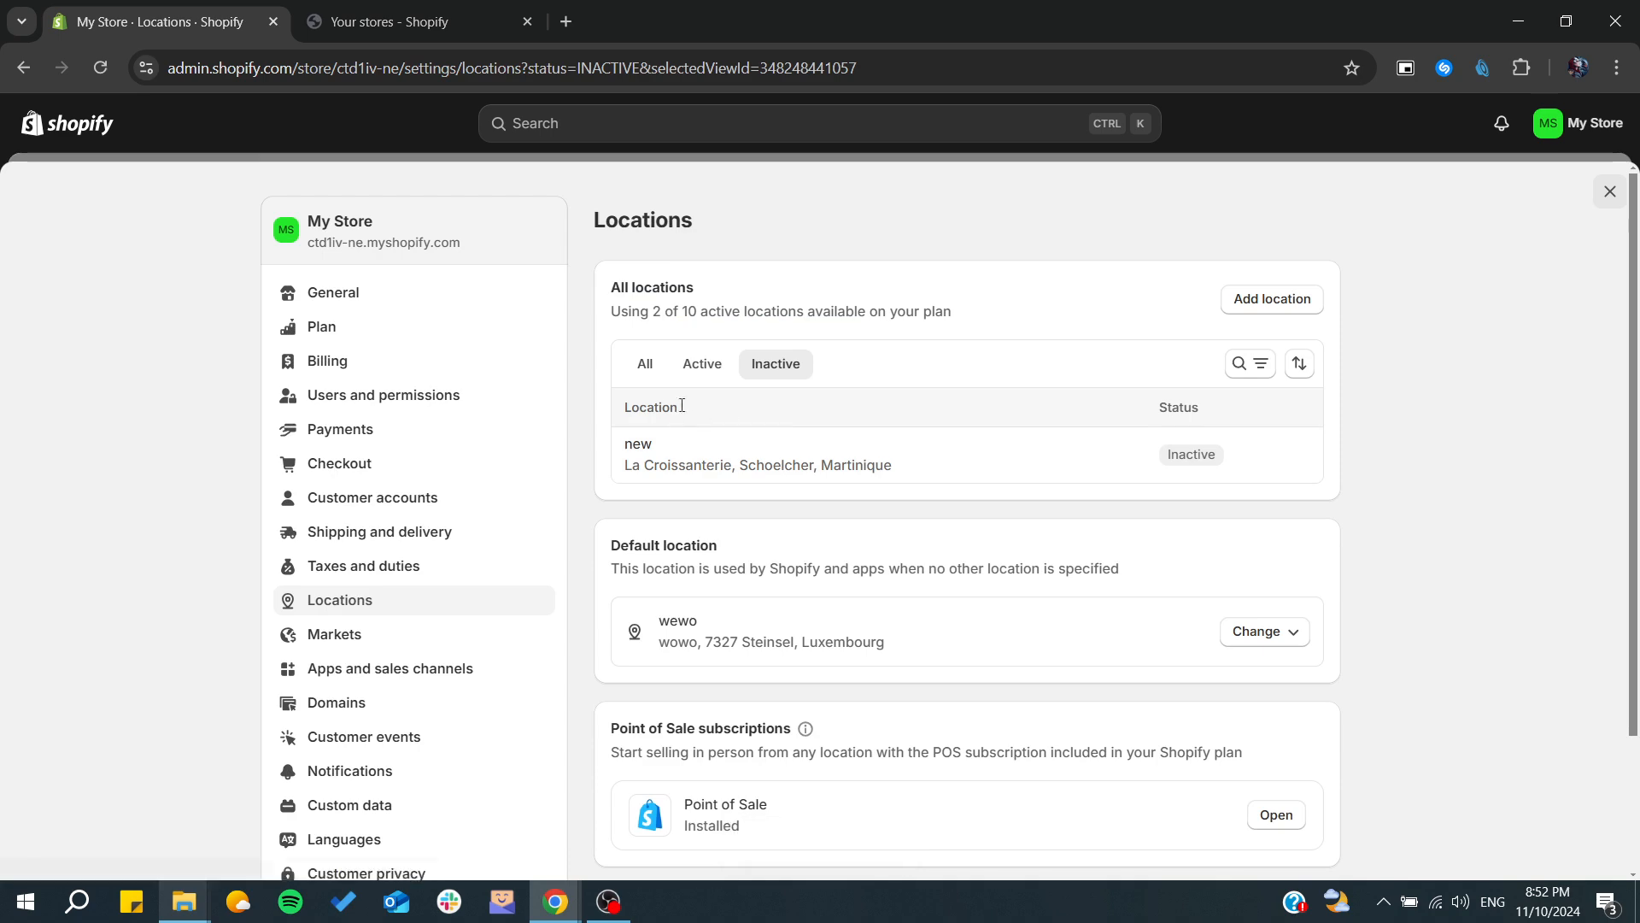
View the 'new' location's details and start deleting it
left_click(756, 454)
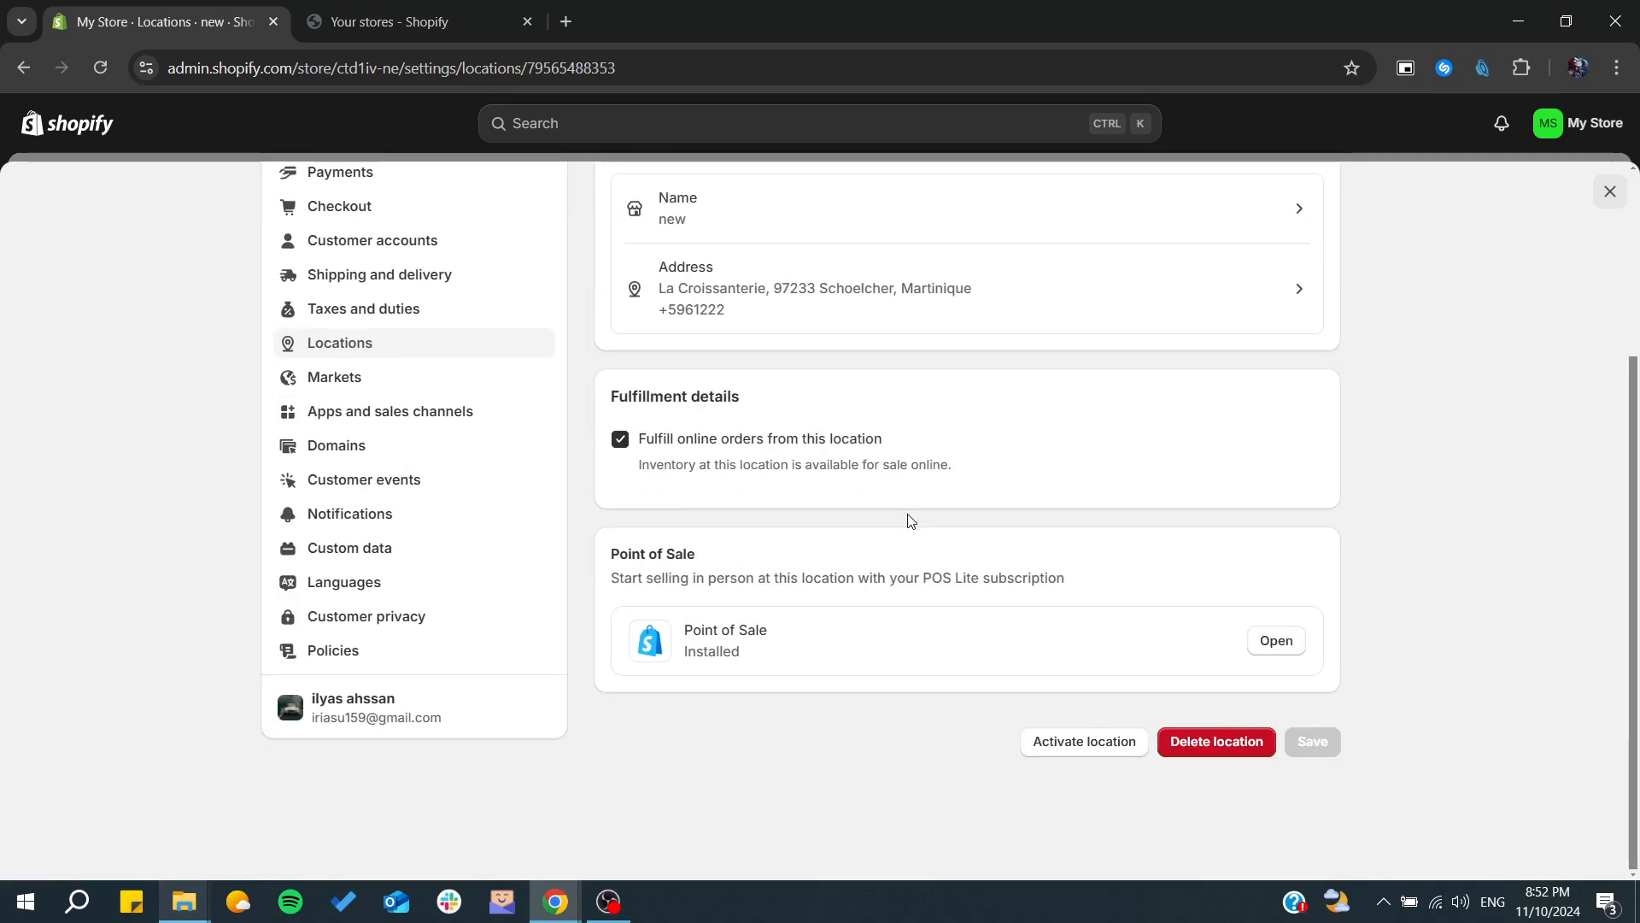
mouse_move(1217, 742)
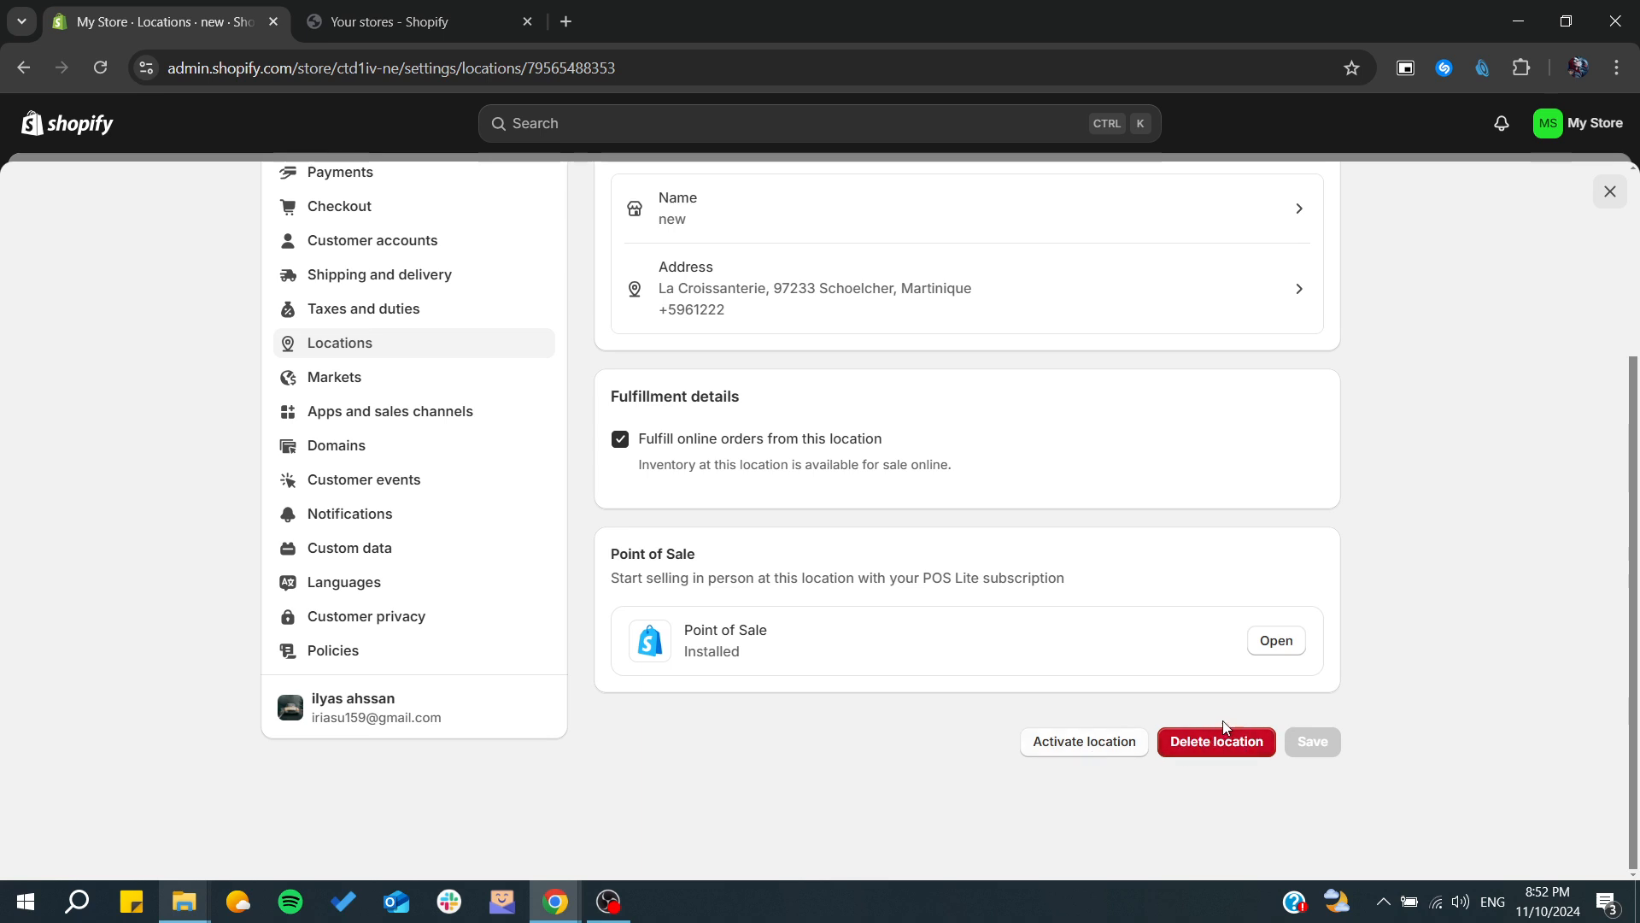
mouse_move(1196, 754)
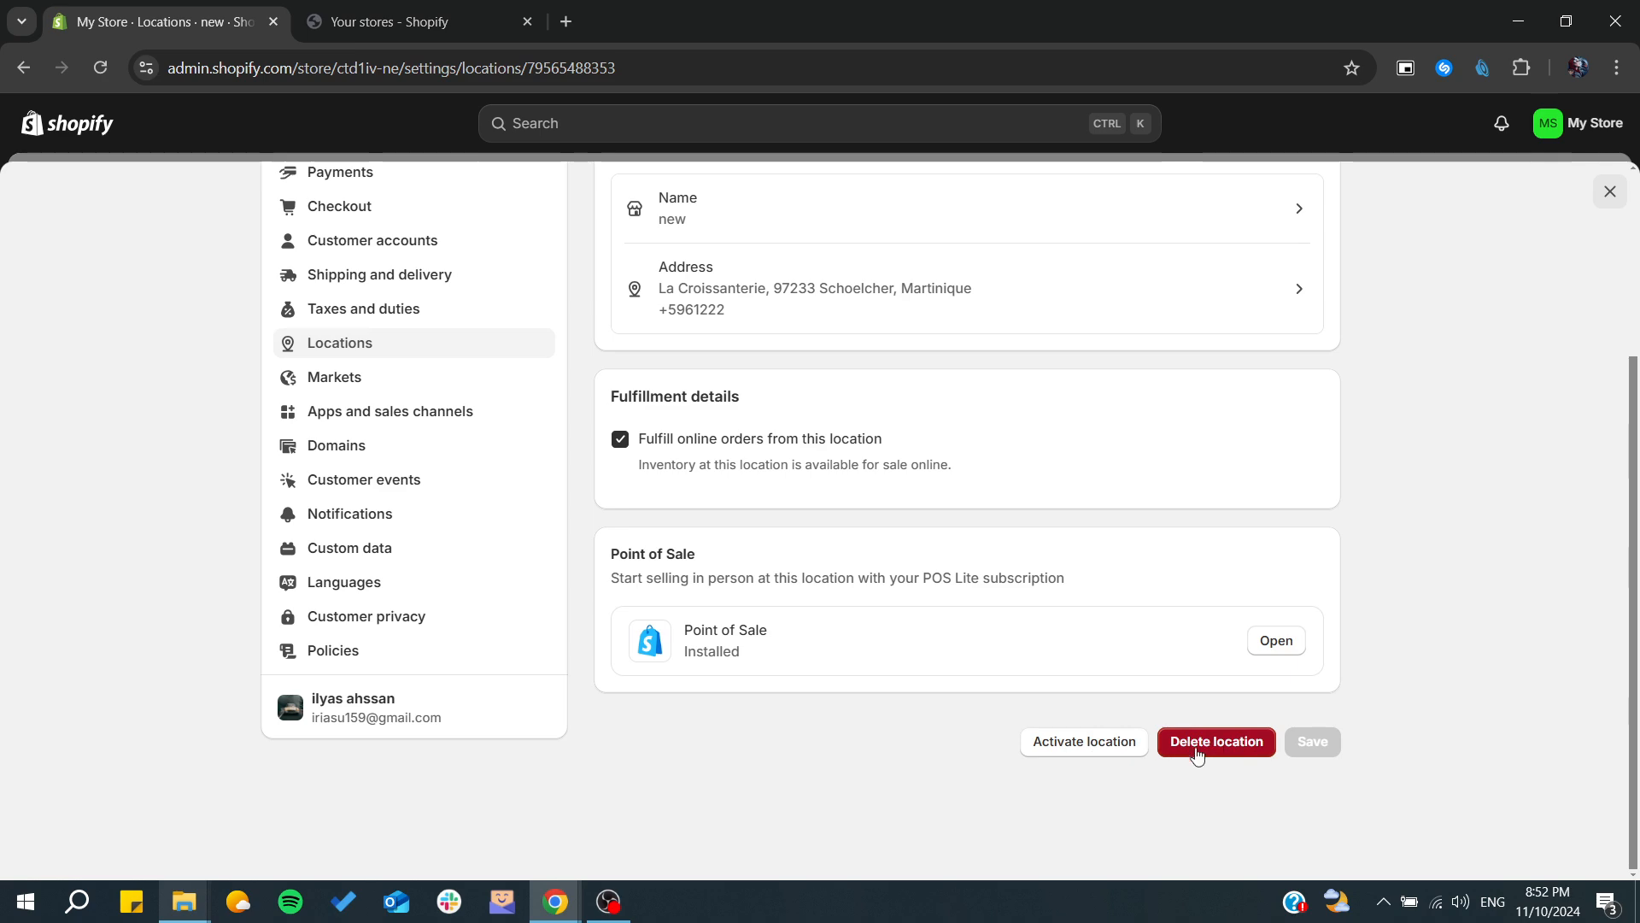
left_click(1083, 740)
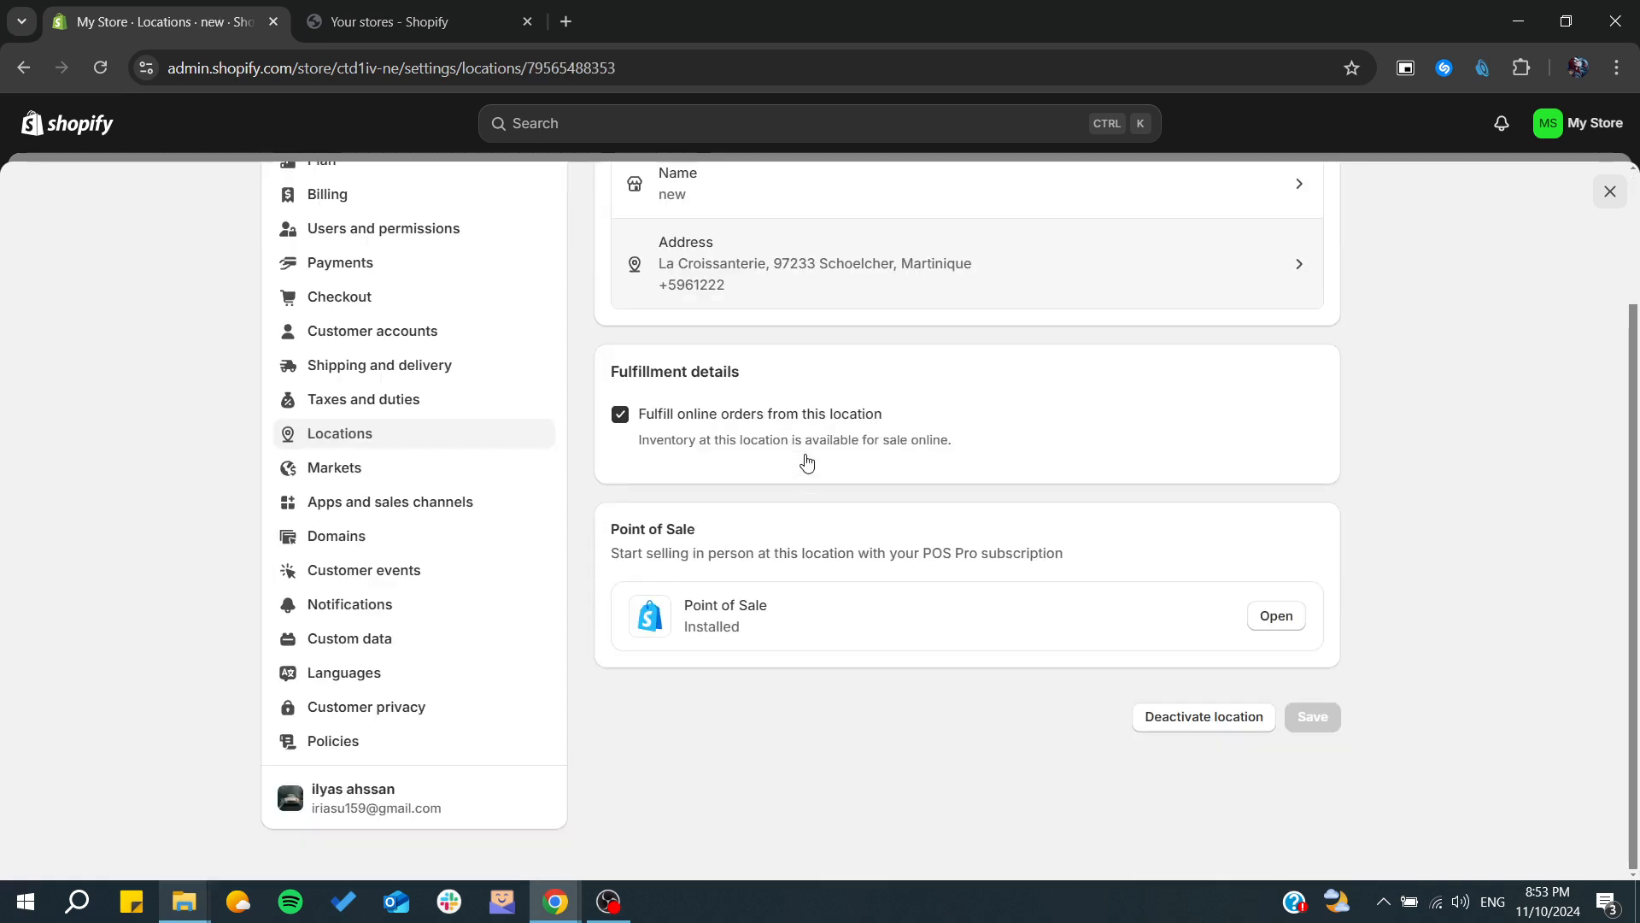
scroll("up", 3)
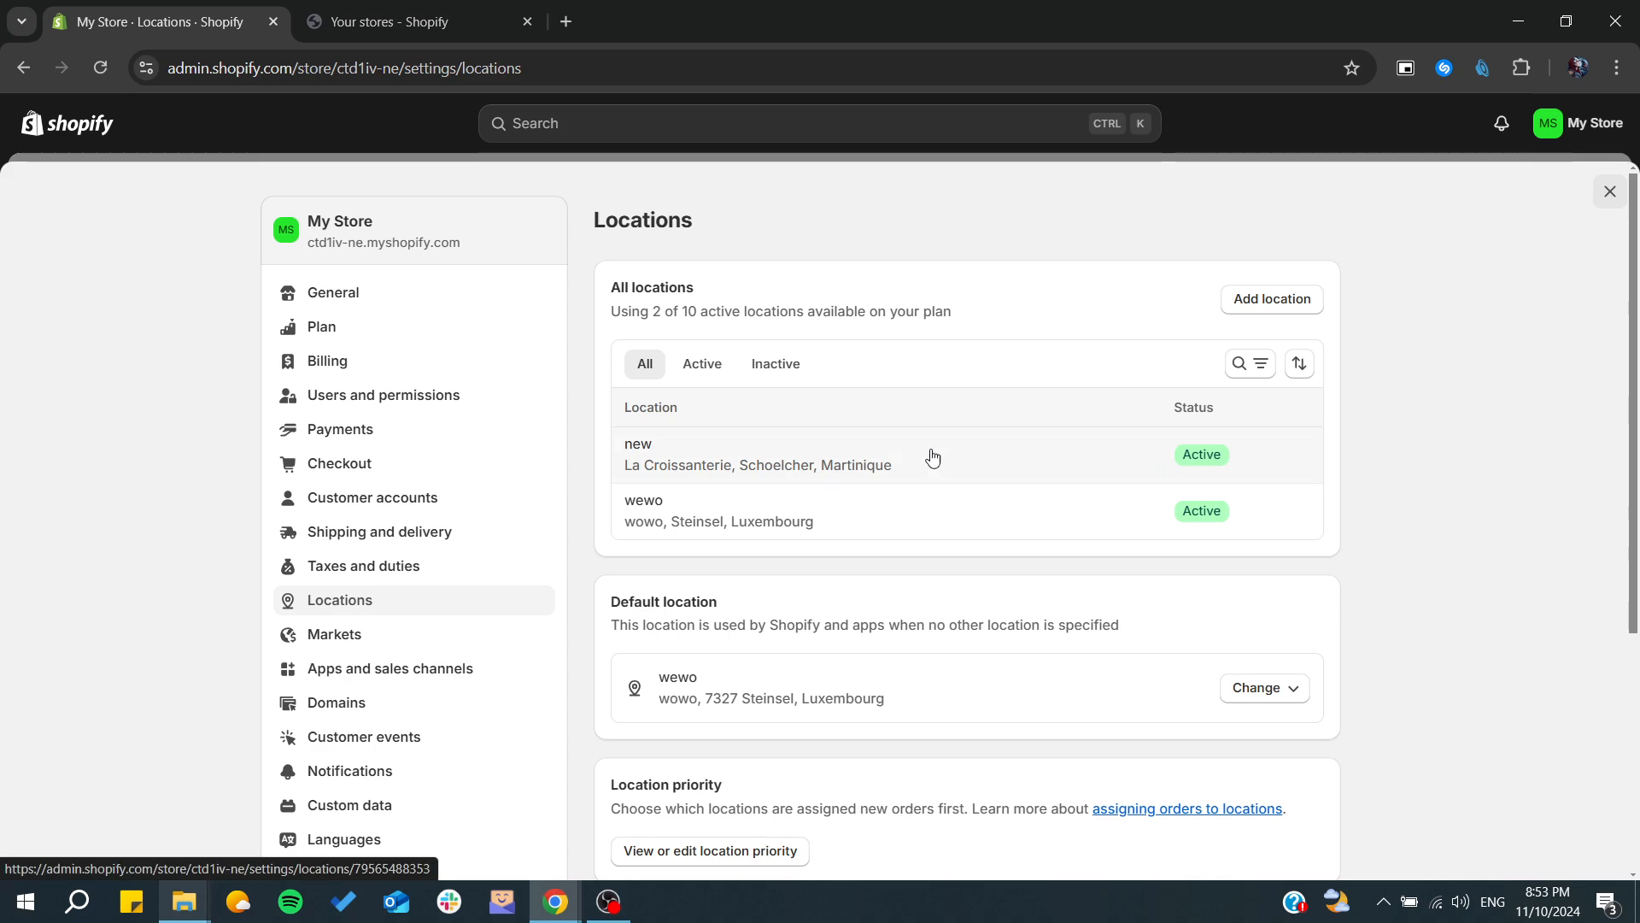
scroll("down", 3)
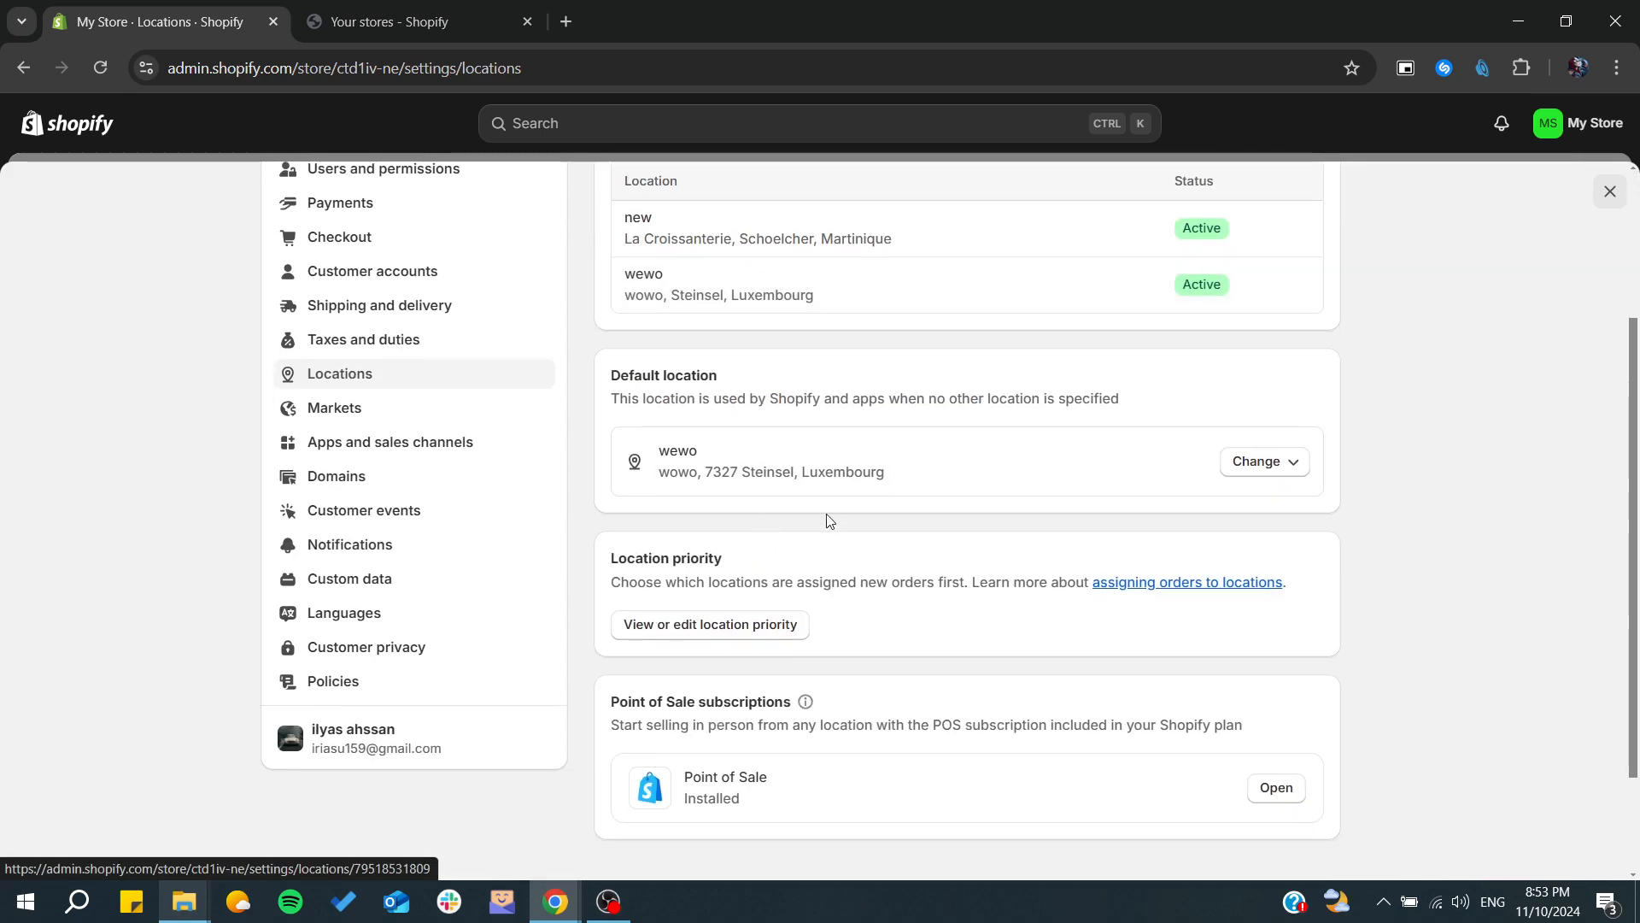
double_click(663, 374)
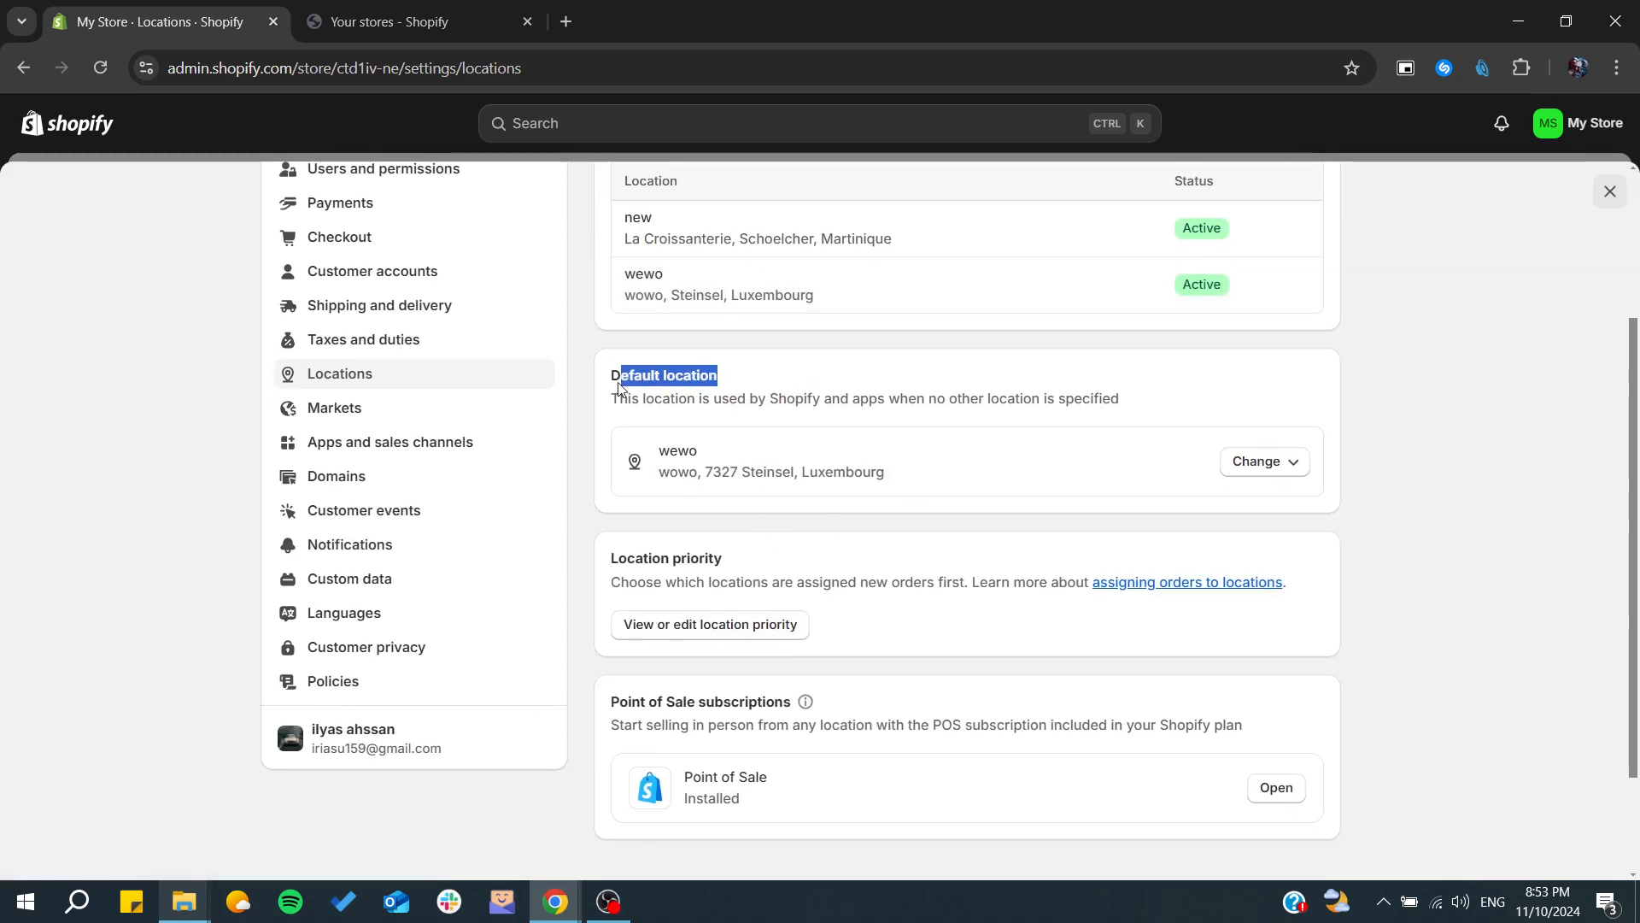
left_click(1265, 461)
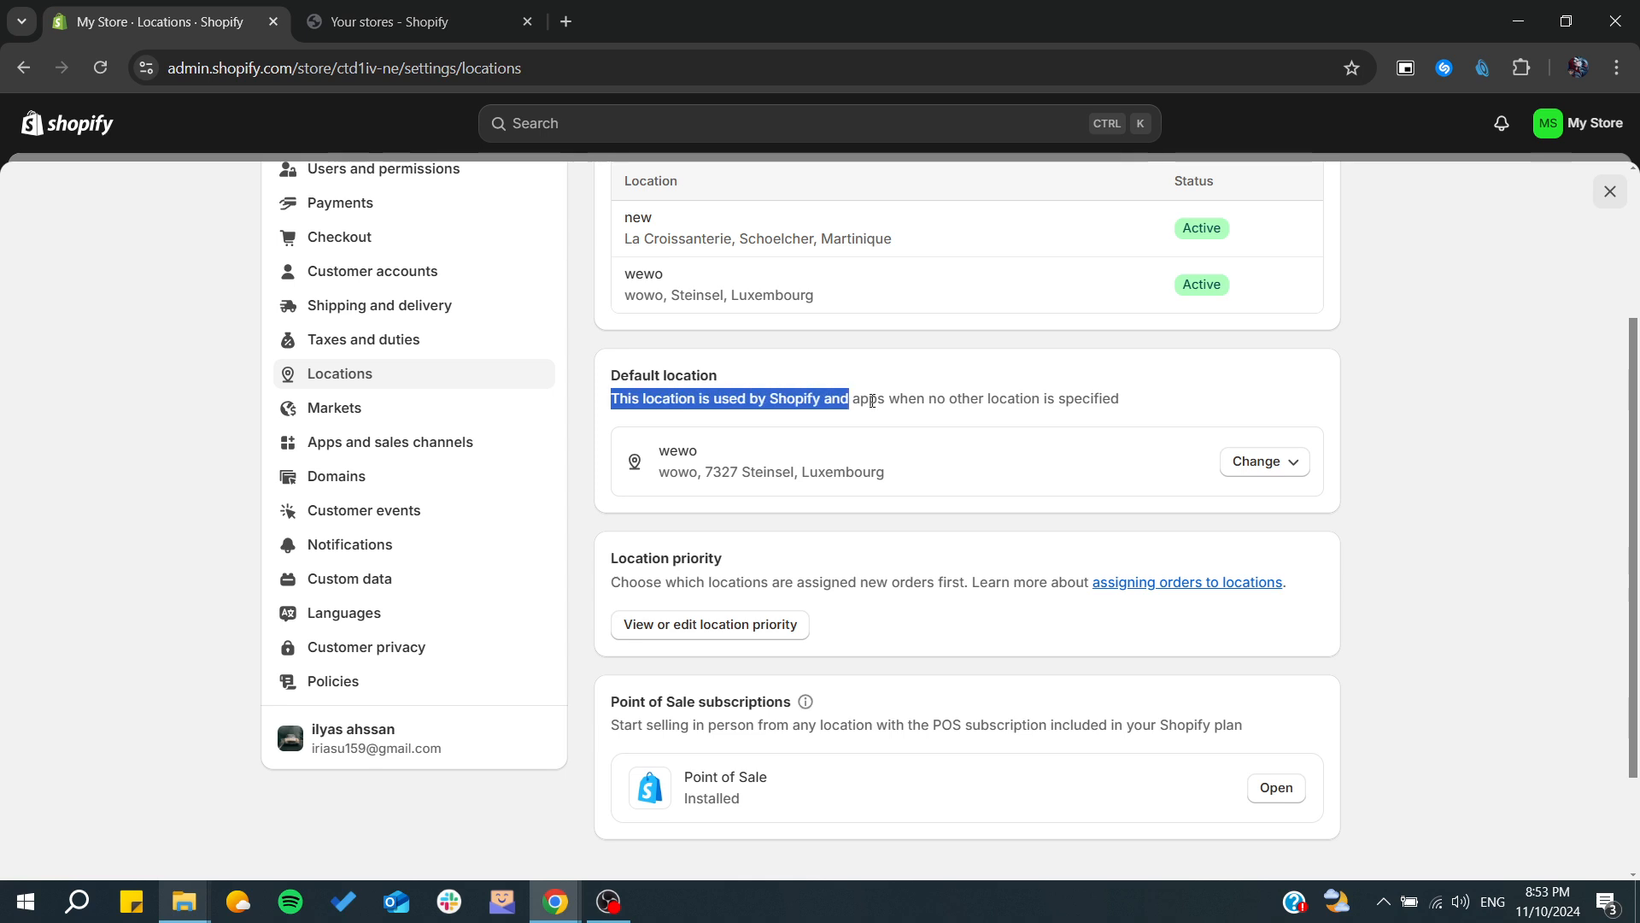
scroll("up", 3)
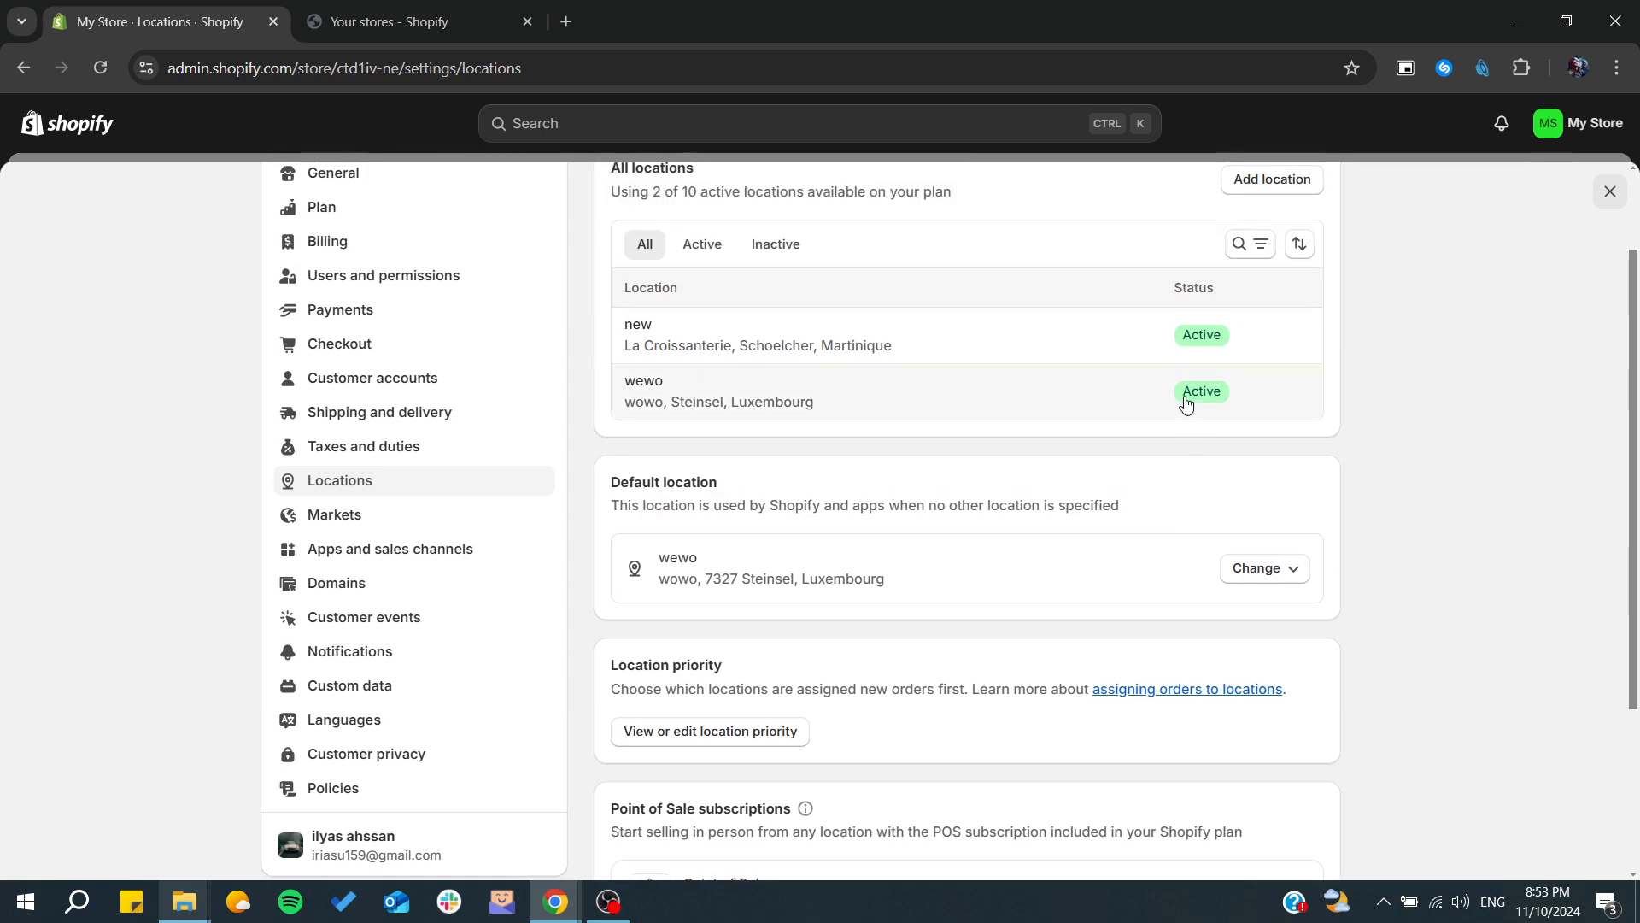
mouse_move(674, 533)
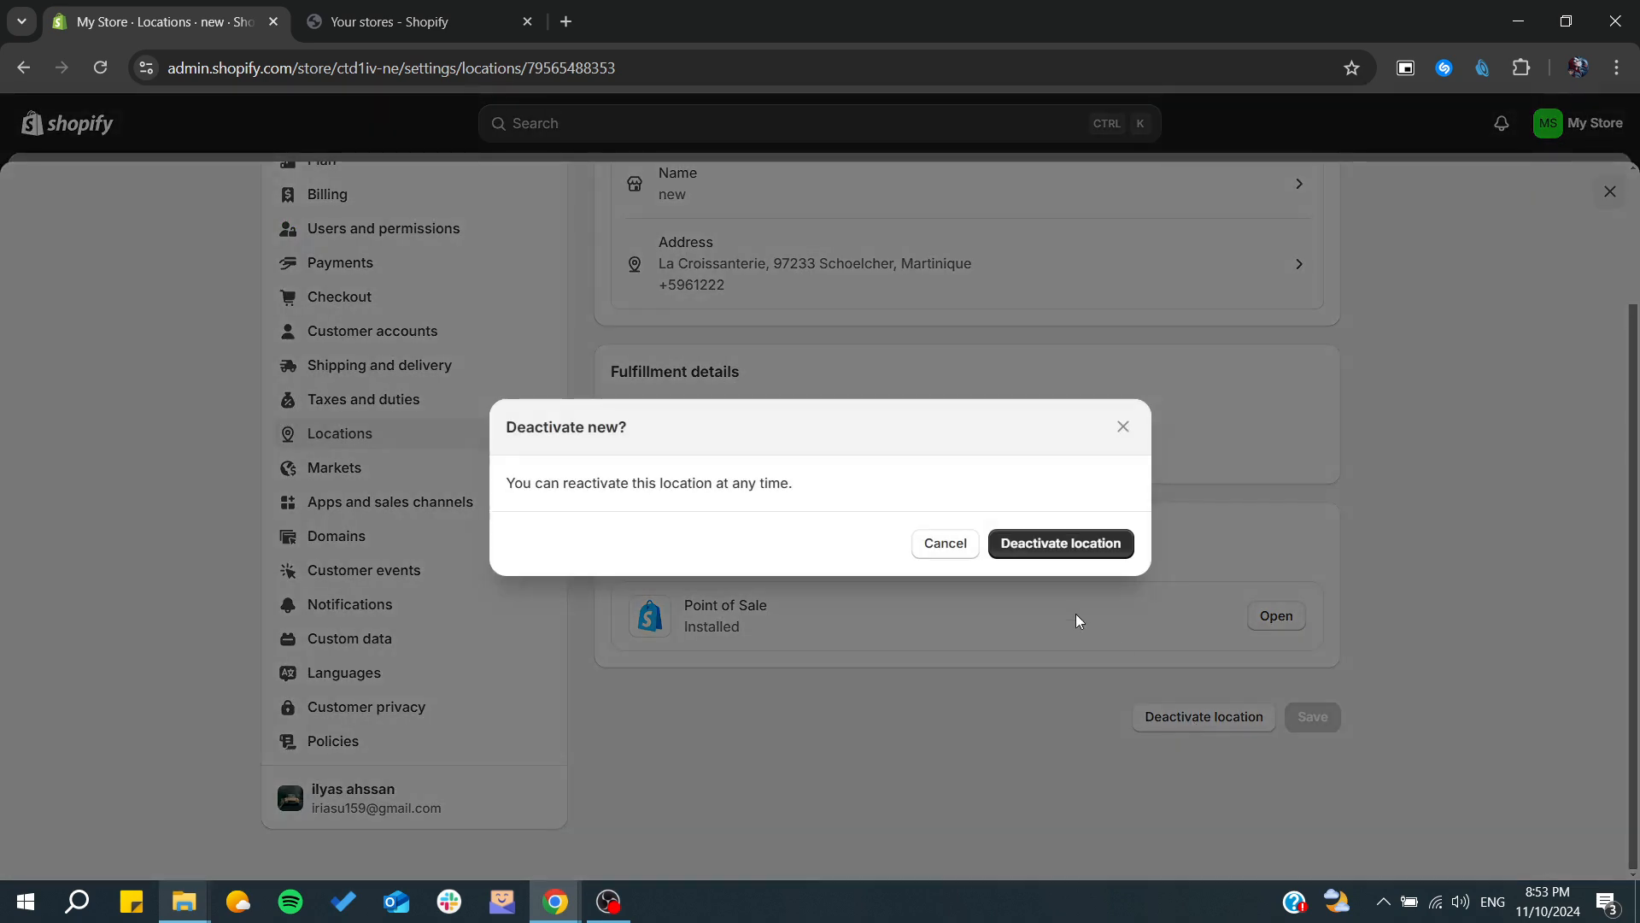
Confirm deactivating 'new', then permanently delete it so only 'wewo' remains
left_click(1057, 543)
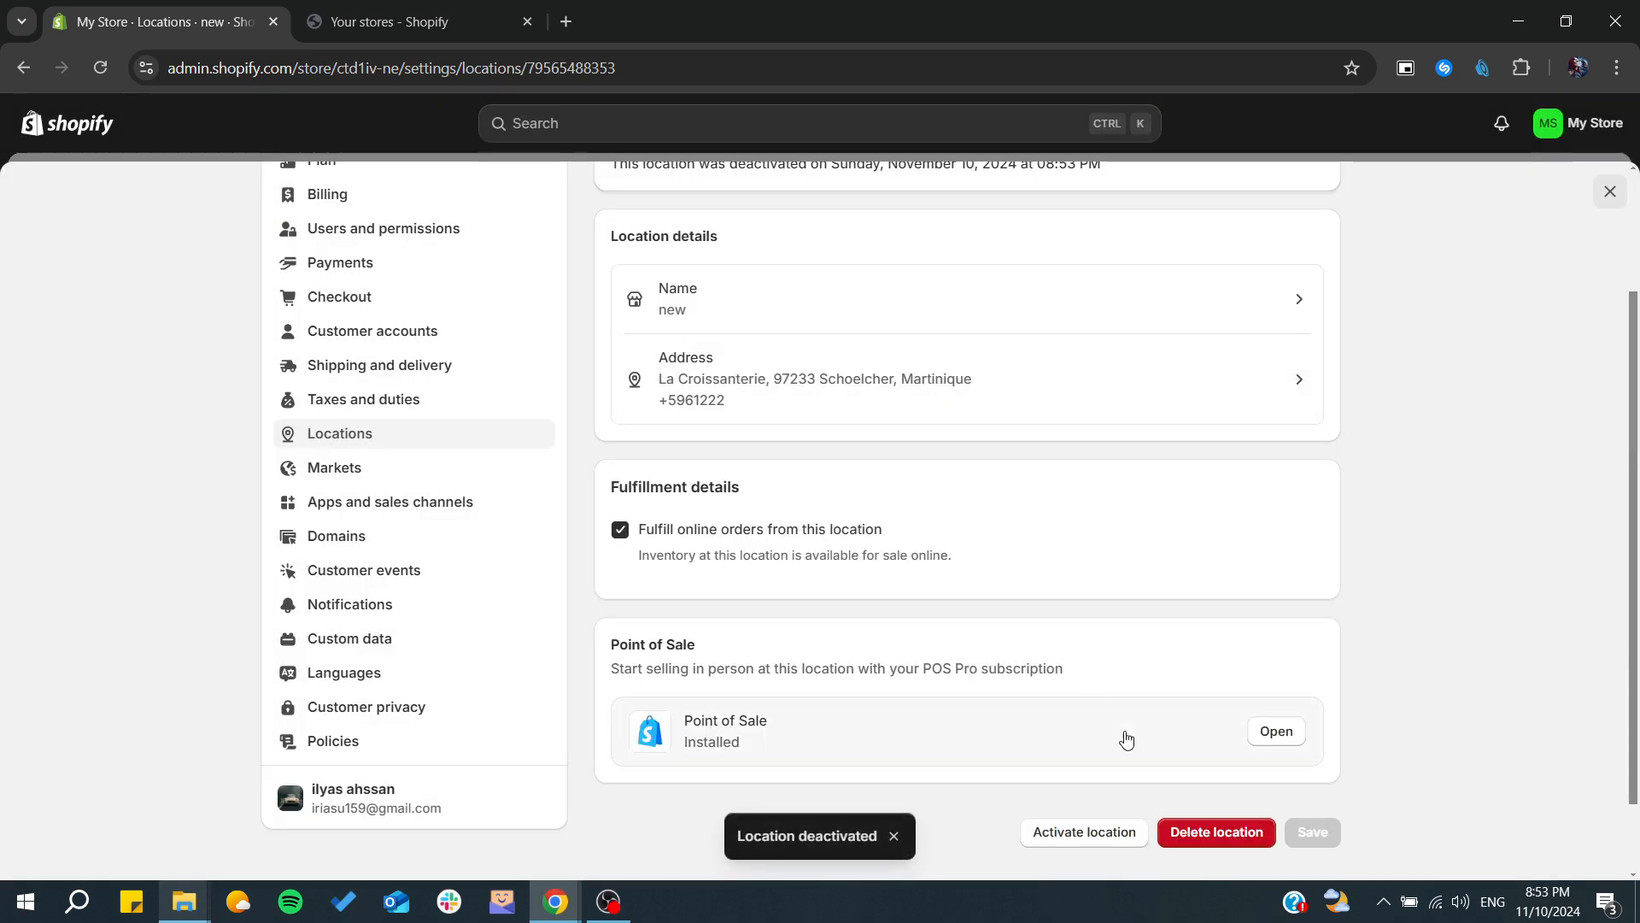
left_click(1215, 832)
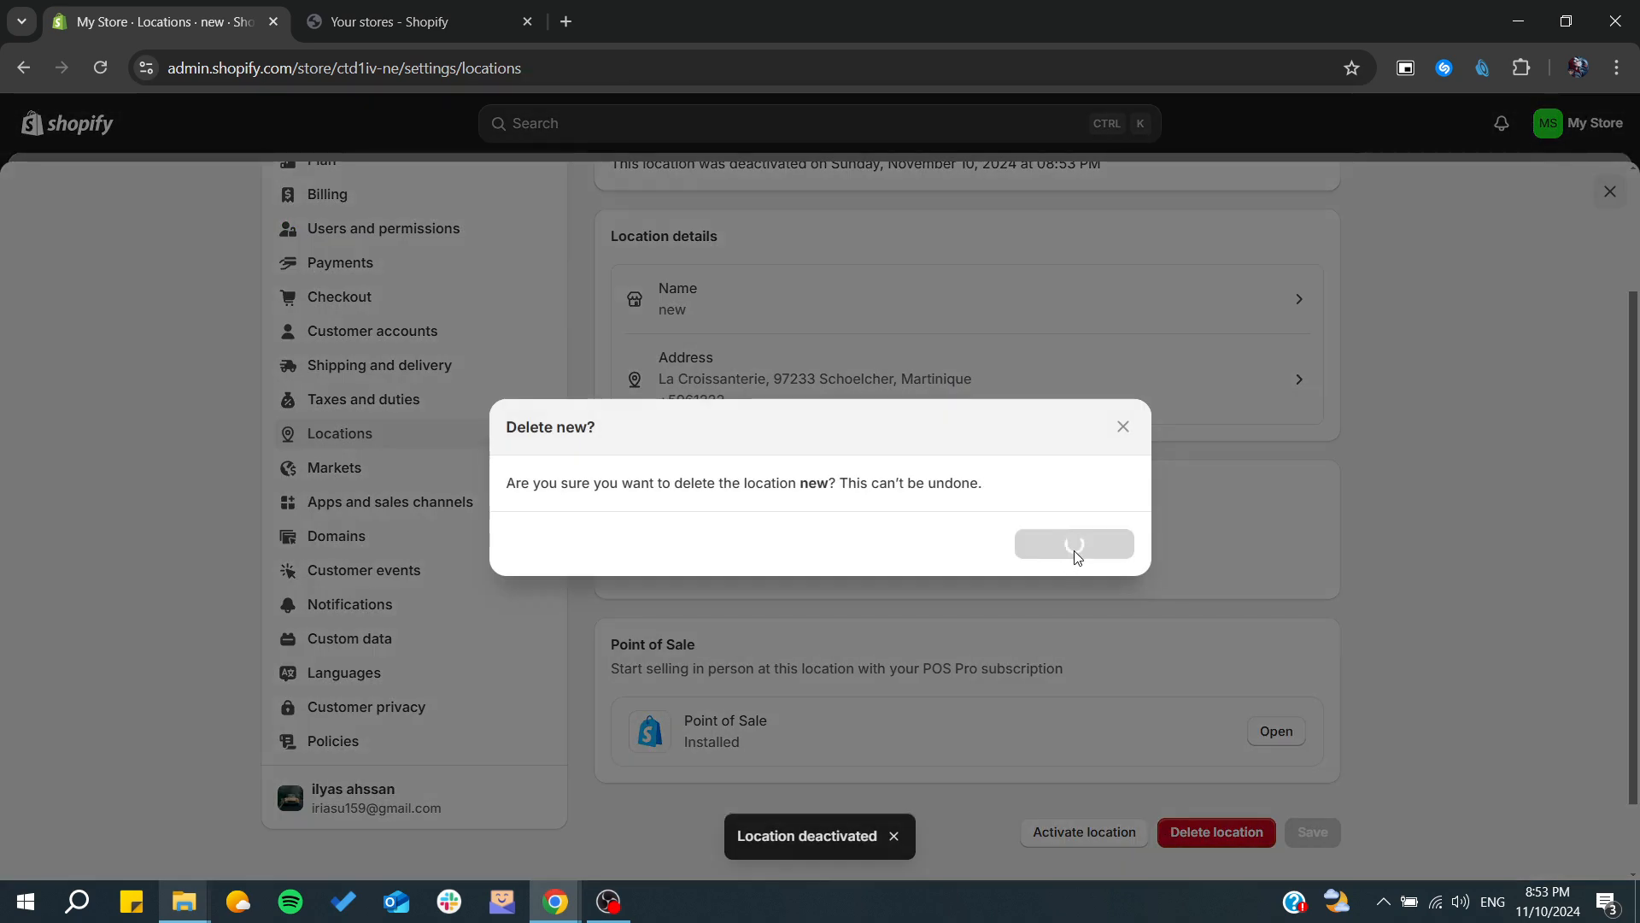
left_click(1073, 544)
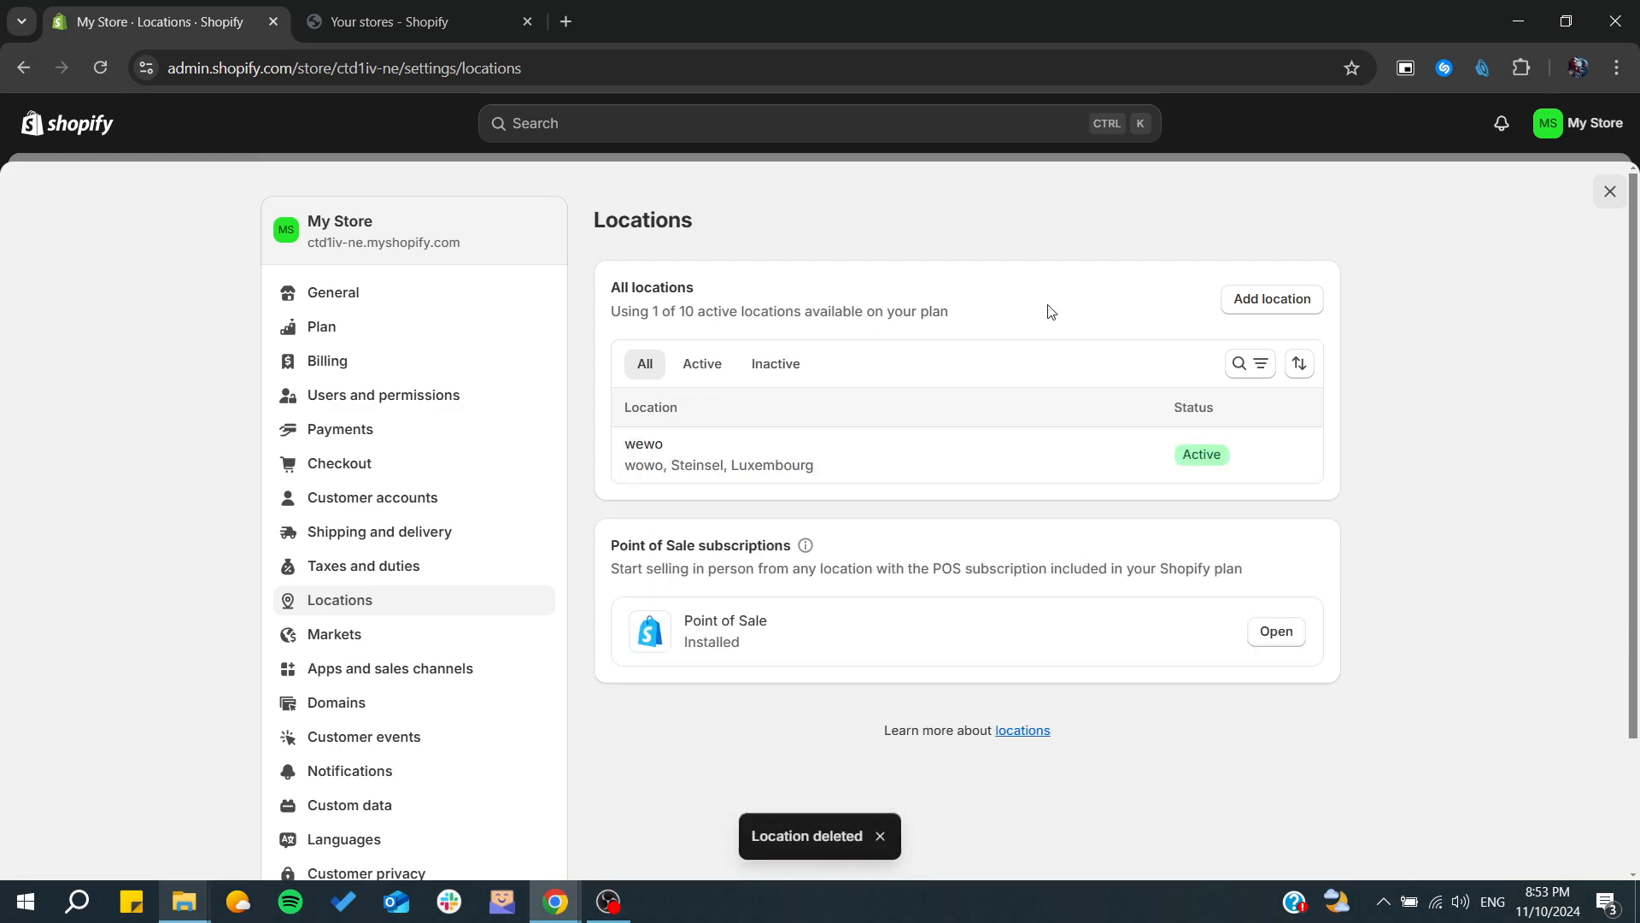